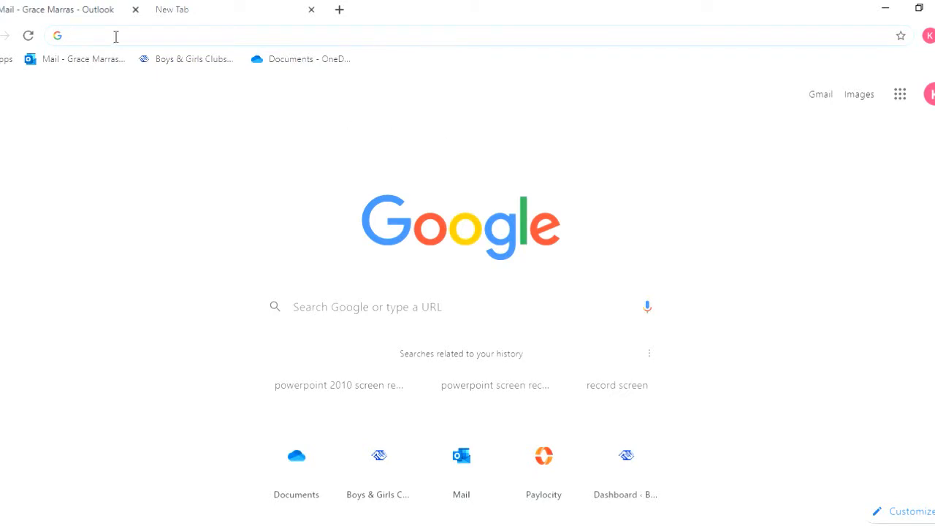
Step: Open the donate.clevekids.org Race for Kids 2020 event page from the address bar suggestion
{"action": "type", "text": "don"}
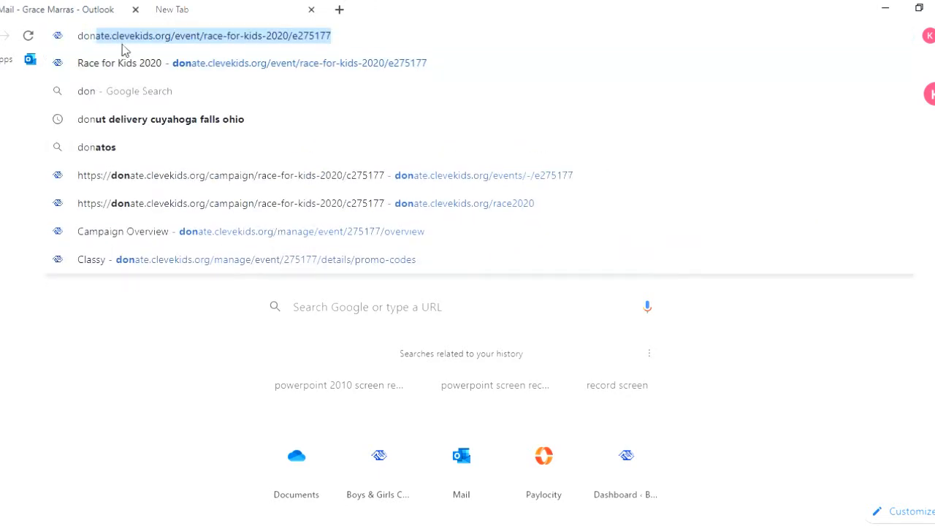
{"action": "left_click", "coordinate": [205, 35]}
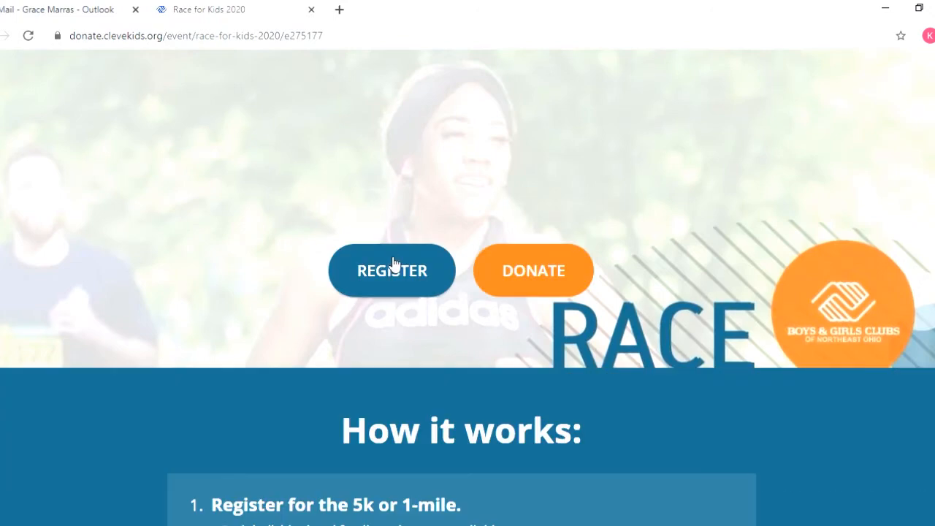
Step: Start registering for Race for Kids 2020 to reach the registration type choice
{"action": "left_click", "coordinate": [392, 270]}
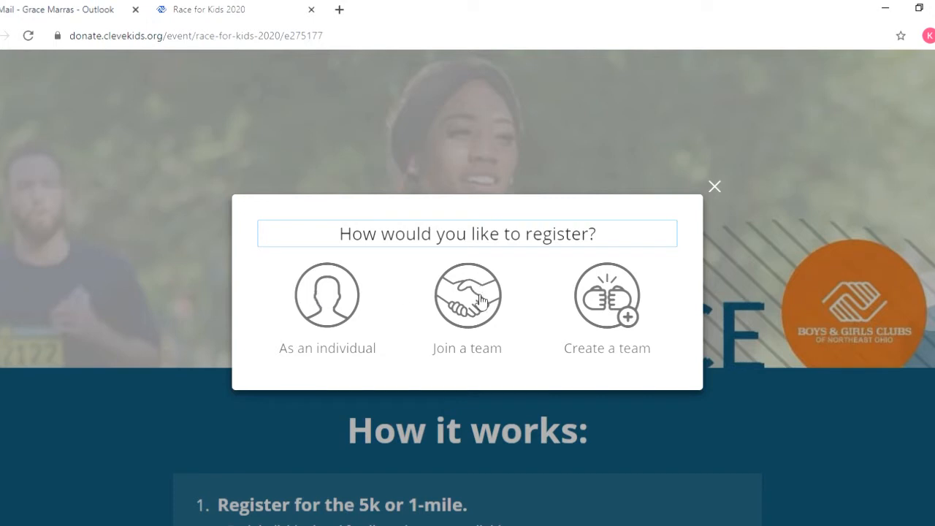
{"action": "mouse_move", "coordinate": [483, 307]}
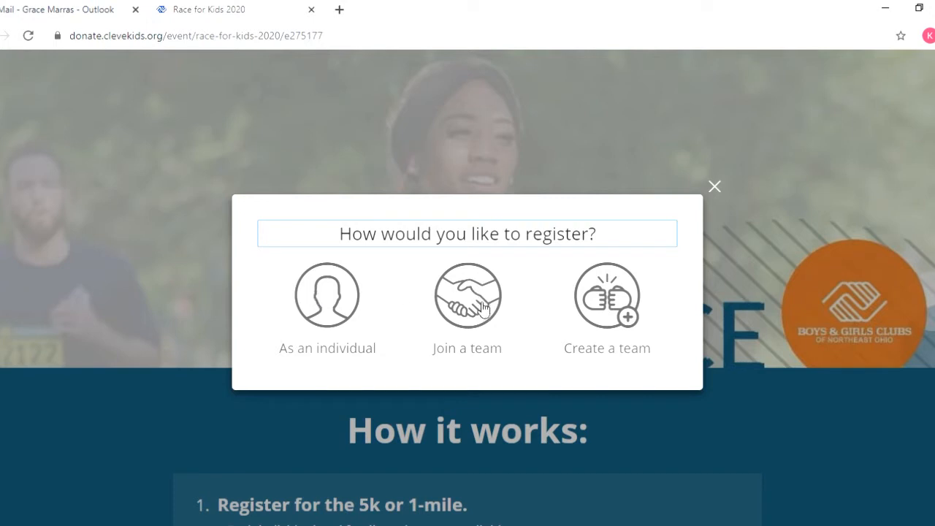
{"action": "mouse_move", "coordinate": [613, 307]}
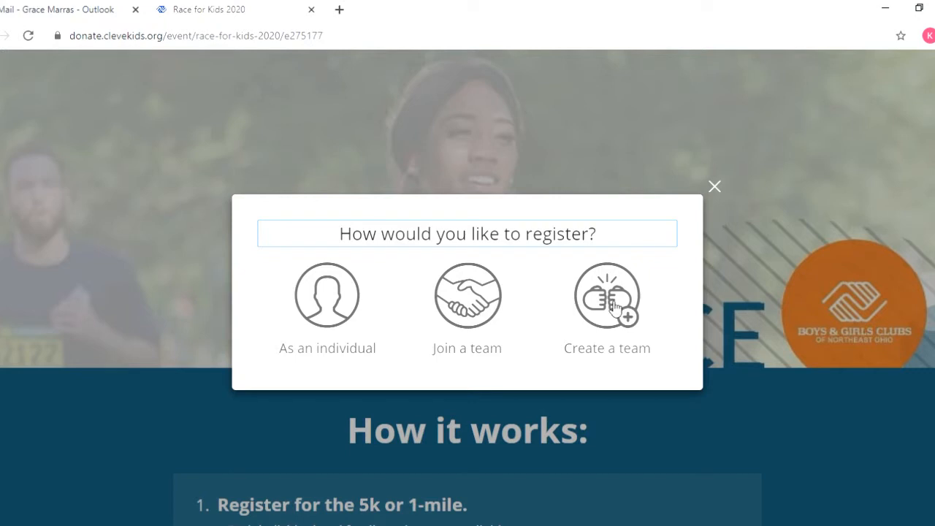
{"action": "mouse_move", "coordinate": [321, 301]}
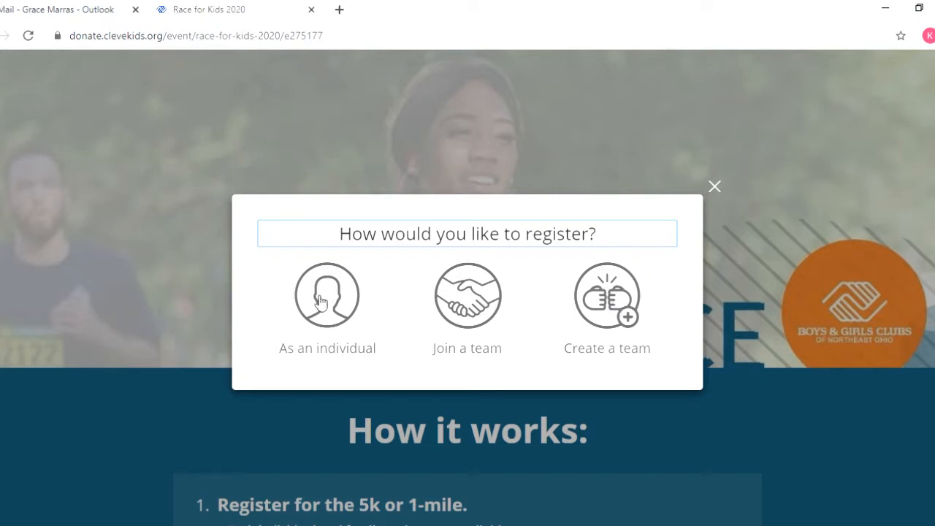
{"action": "mouse_move", "coordinate": [365, 318]}
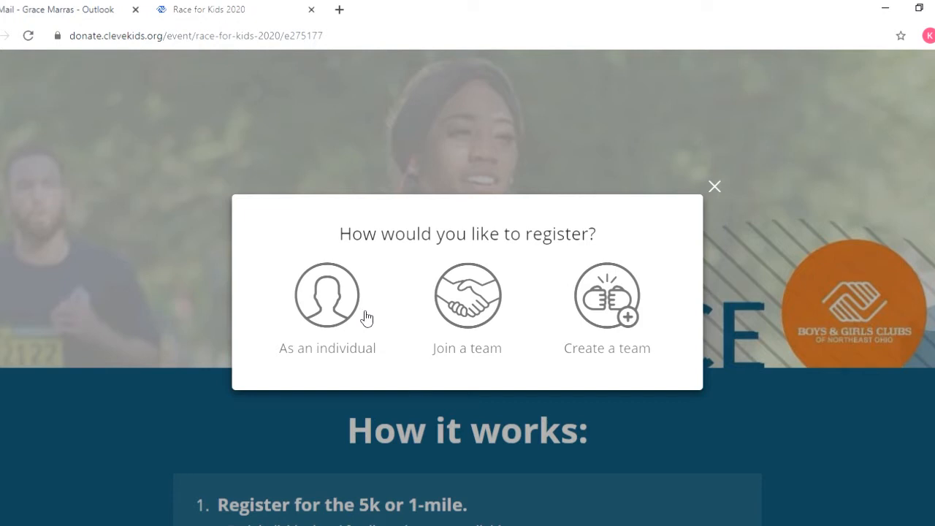
{"action": "mouse_move", "coordinate": [328, 316]}
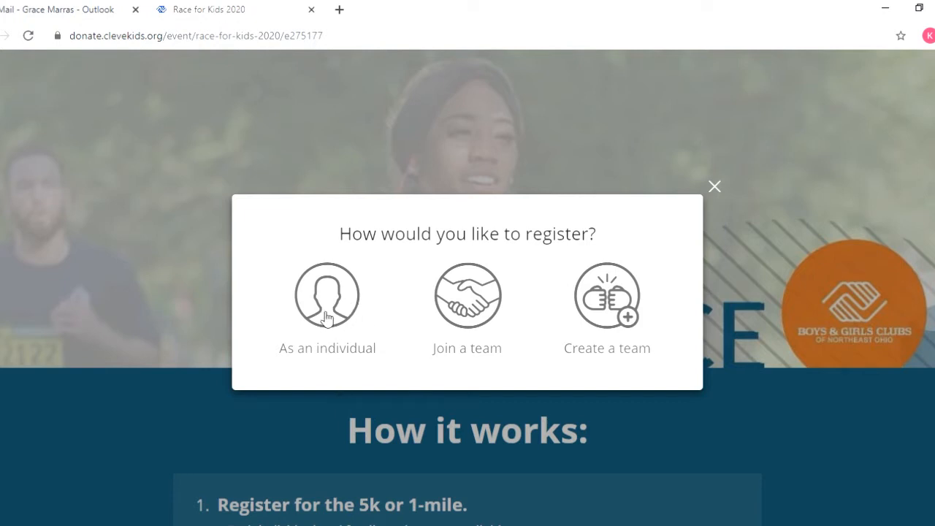
Step: Register as an individual with one $20 Early Bird Individual 5k or 1-mile ticket
{"action": "left_click", "coordinate": [327, 307]}
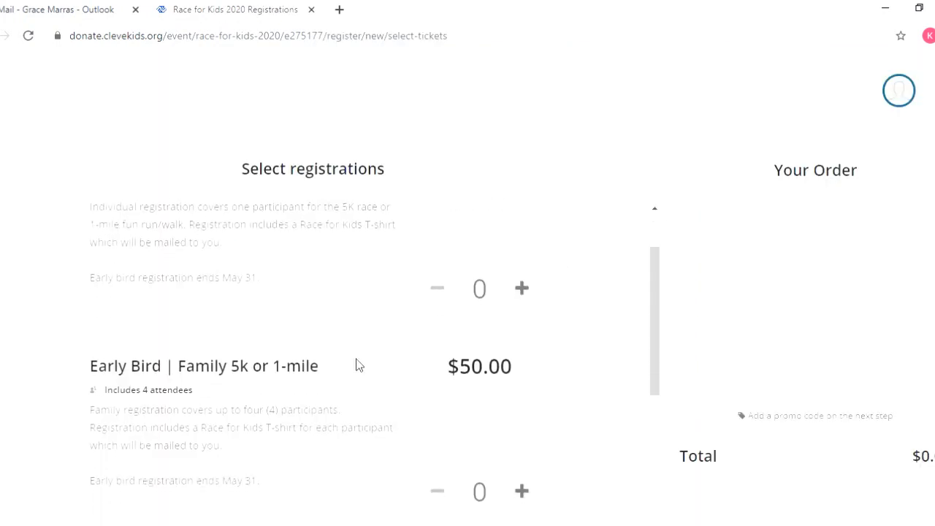
{"action": "scroll", "scroll_direction": "up", "scroll_amount": 3}
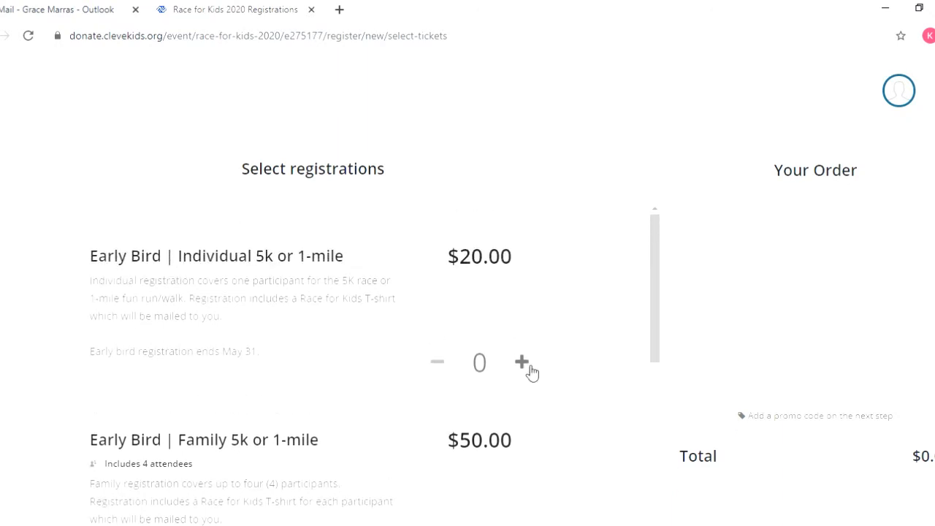
{"action": "left_click", "coordinate": [522, 362]}
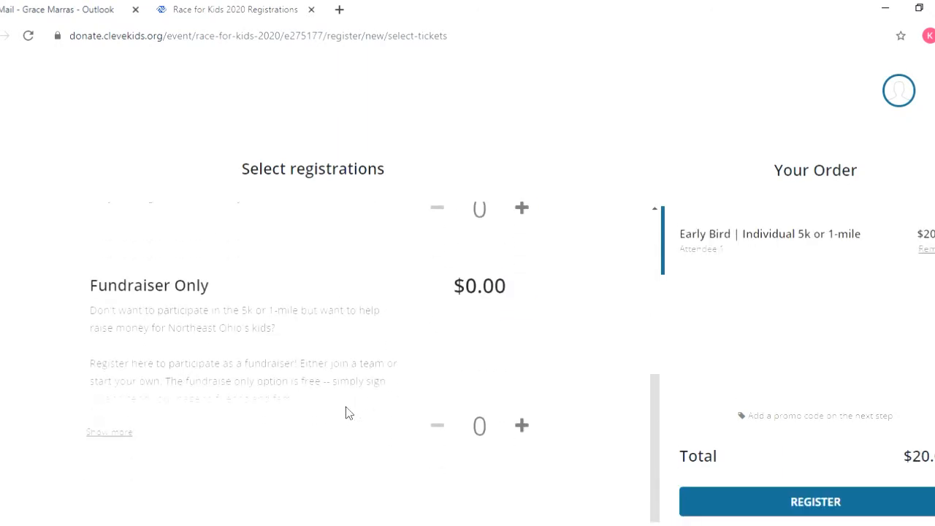
{"action": "scroll", "scroll_direction": "up", "scroll_amount": 3}
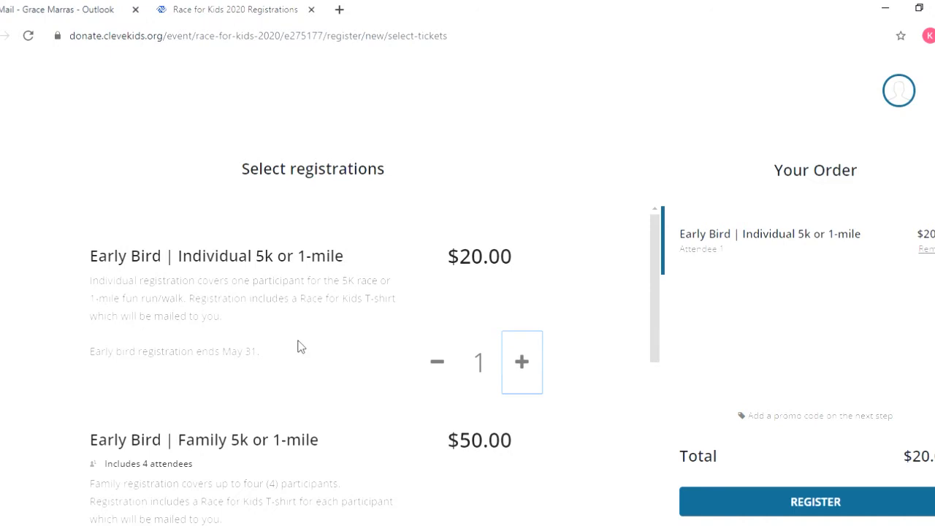
{"action": "mouse_move", "coordinate": [327, 427]}
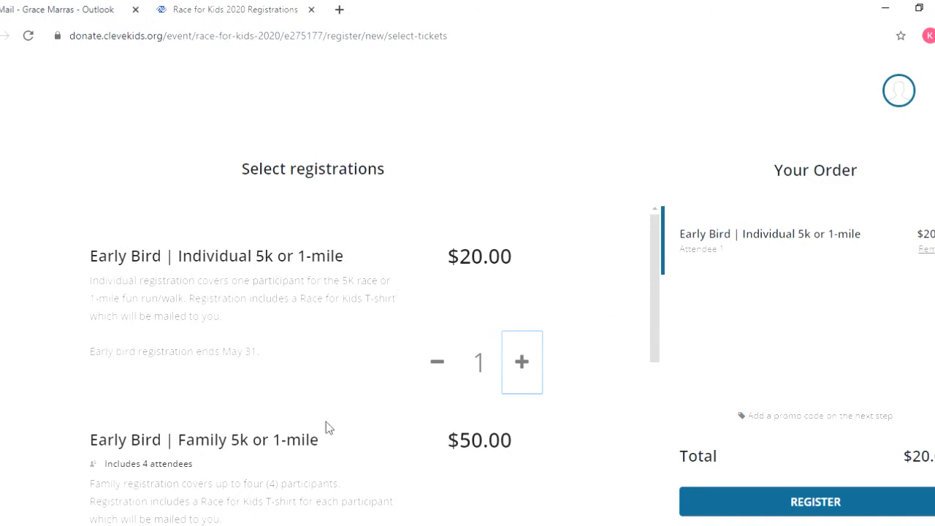
{"action": "mouse_move", "coordinate": [143, 472]}
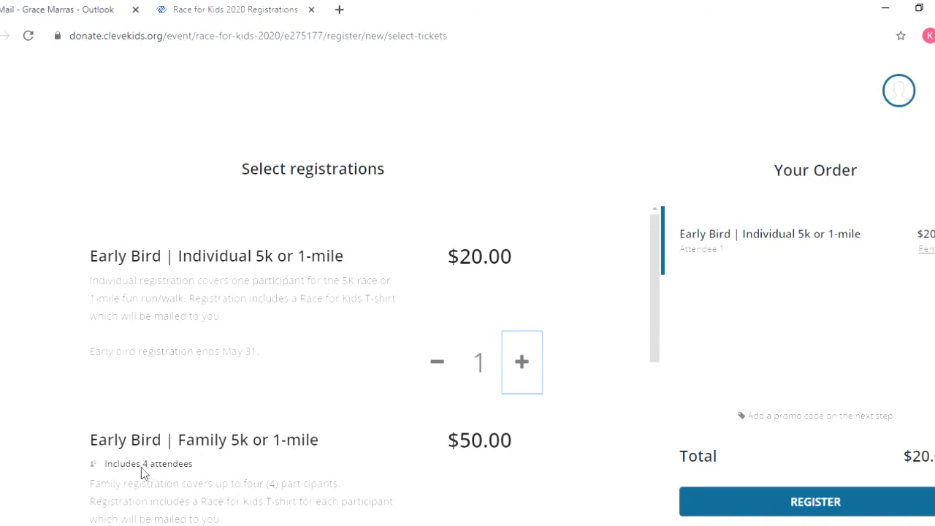
{"action": "scroll", "scroll_direction": "down", "scroll_amount": 3}
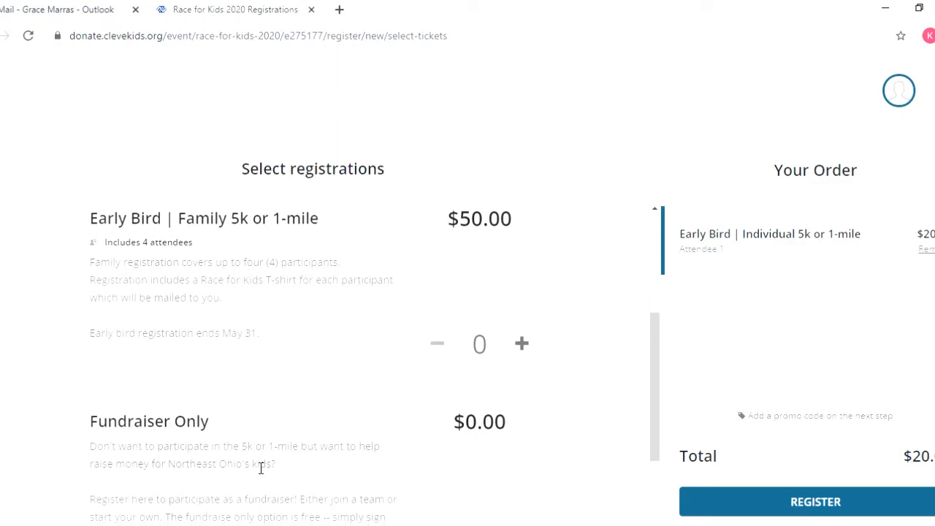
{"action": "mouse_move", "coordinate": [837, 507]}
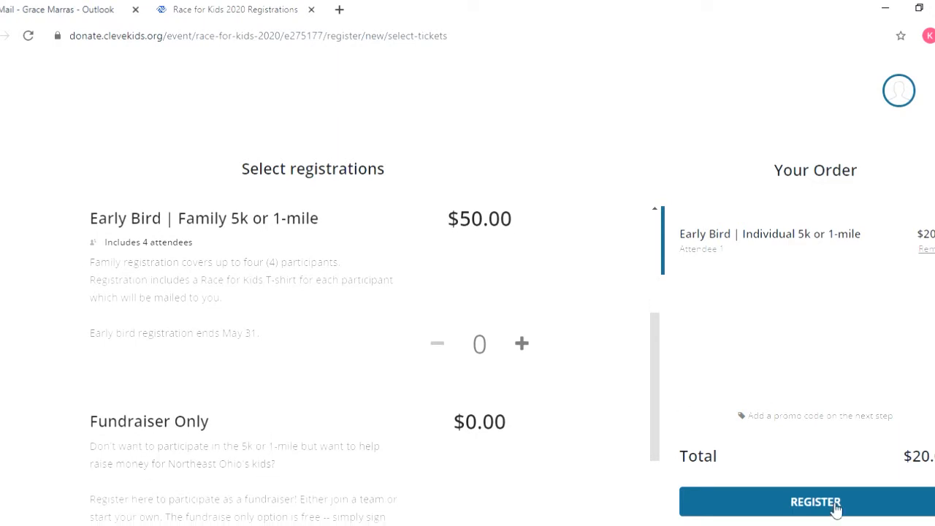
{"action": "mouse_move", "coordinate": [788, 511]}
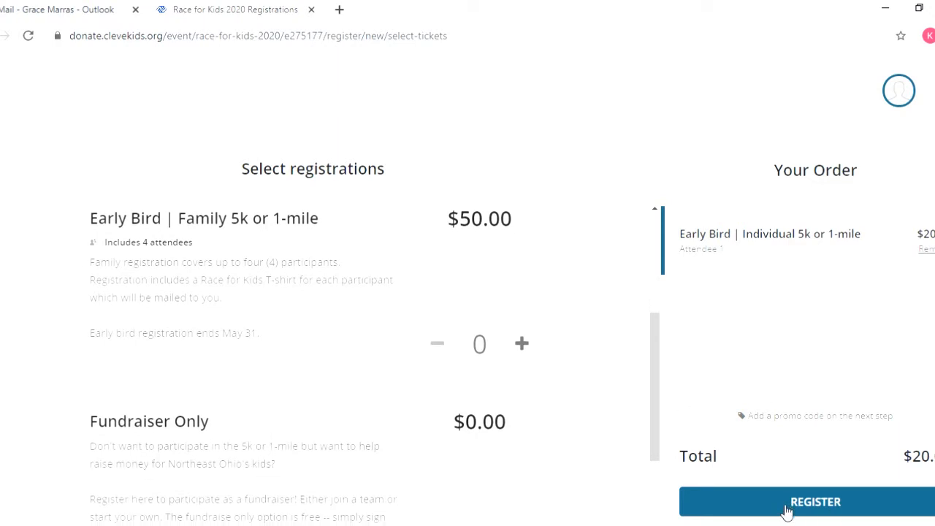
{"action": "scroll", "scroll_direction": "up", "scroll_amount": 3}
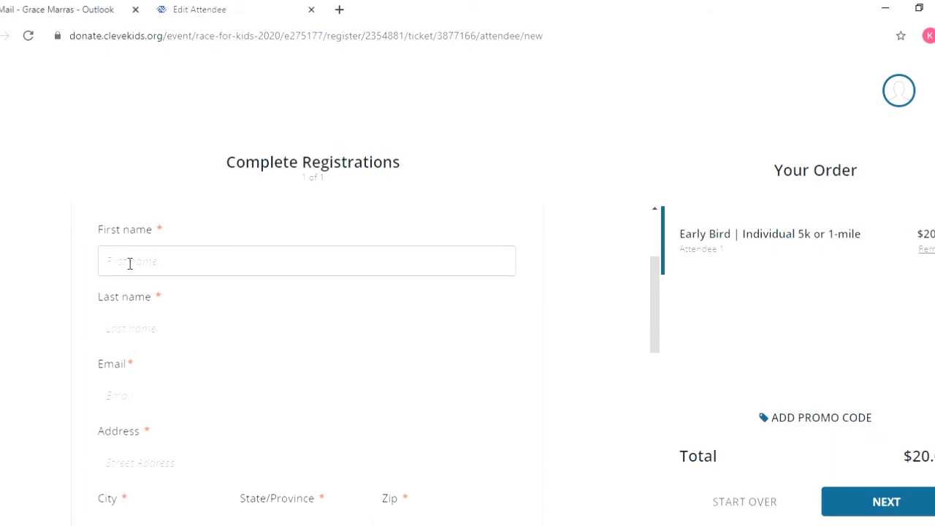
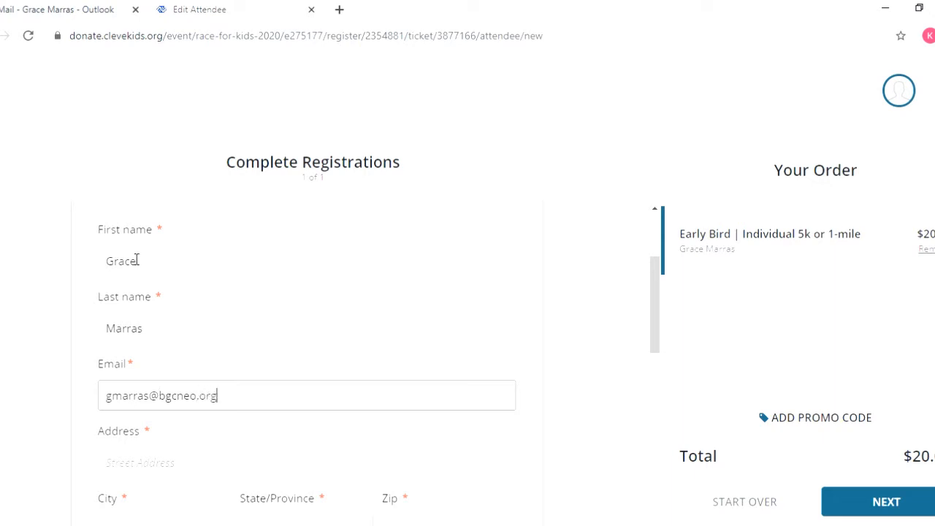
{"action": "type", "text": "1234"}
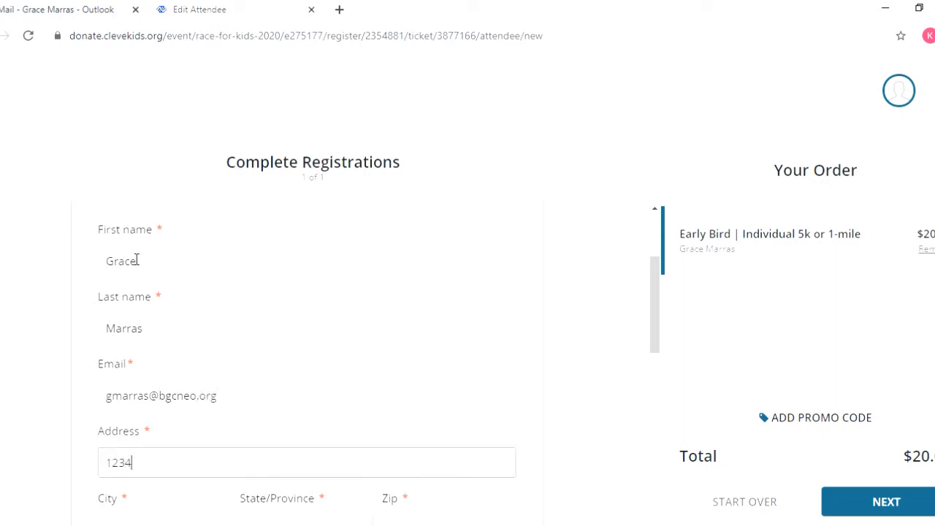
{"action": "type", "text": "Apple"}
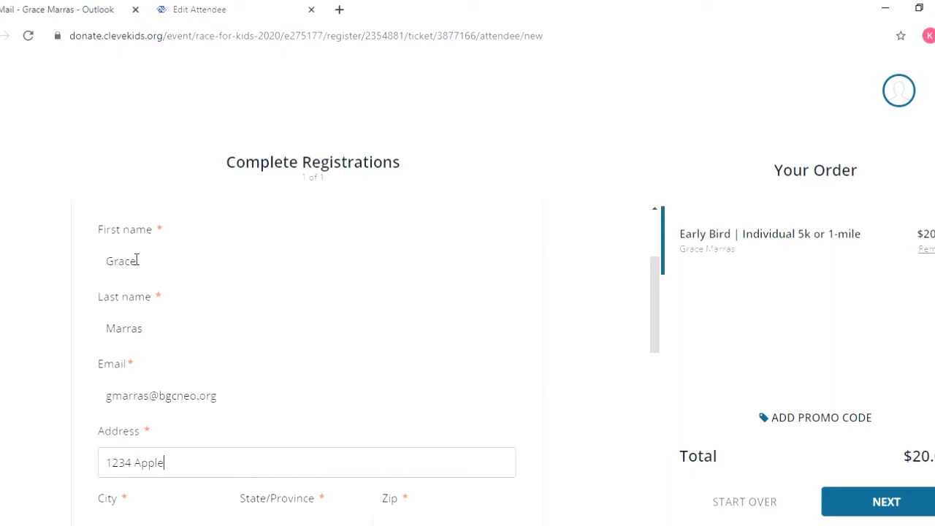
{"action": "type", "text": "Ave"}
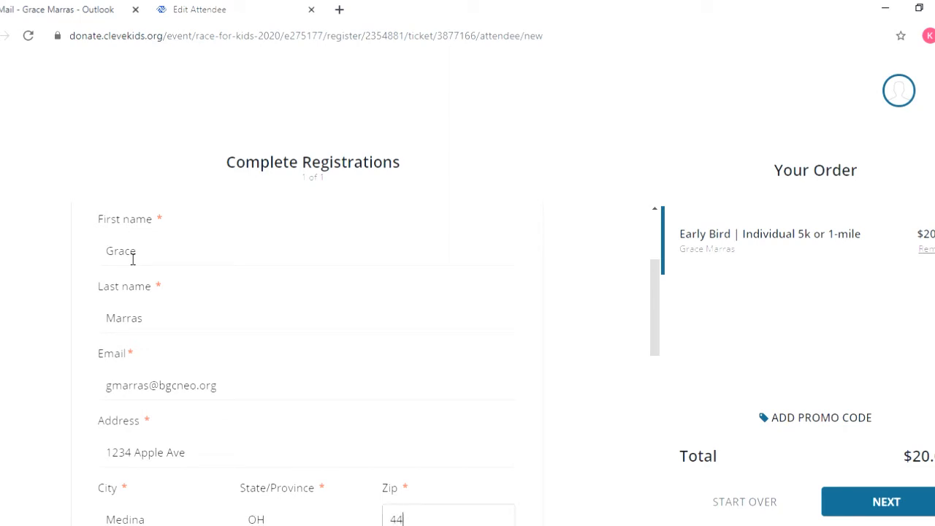
Step: Set referral to 'Friend or Family Member', T-shirt size L, and accept the waiver
{"action": "scroll", "scroll_direction": "down", "scroll_amount": 3}
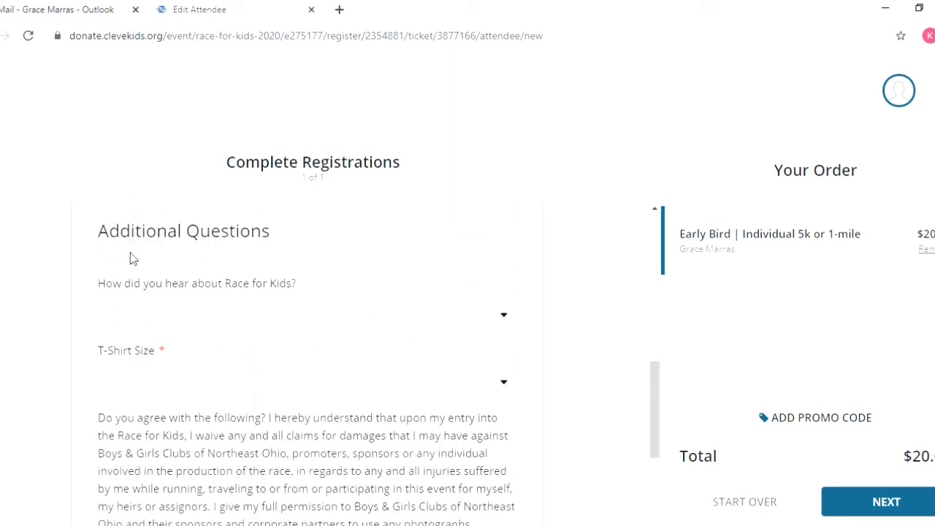
{"action": "scroll", "scroll_direction": "down", "scroll_amount": 3}
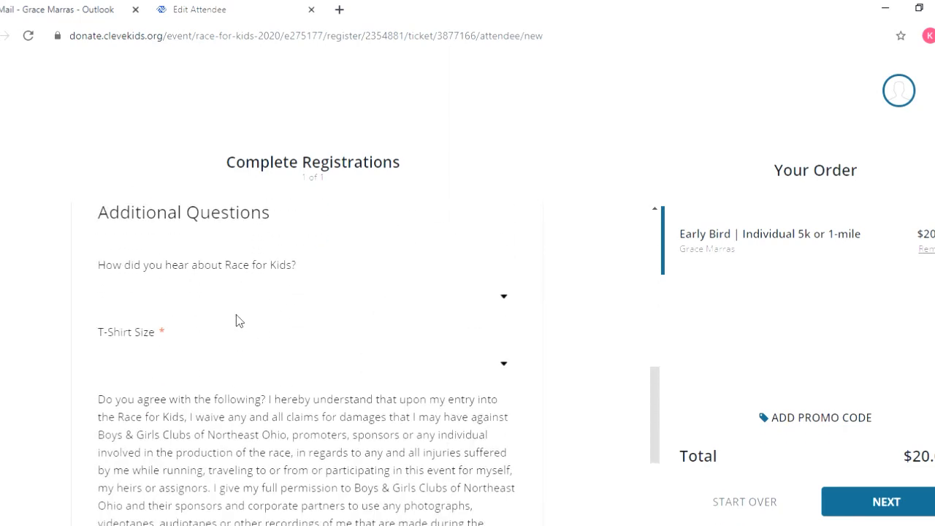
{"action": "left_click", "coordinate": [306, 295]}
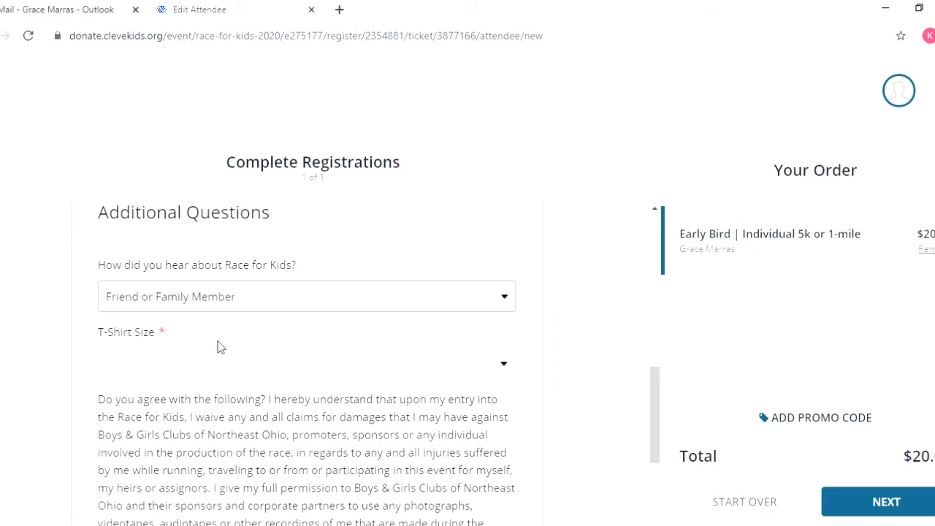
{"action": "scroll", "scroll_direction": "down", "scroll_amount": 3}
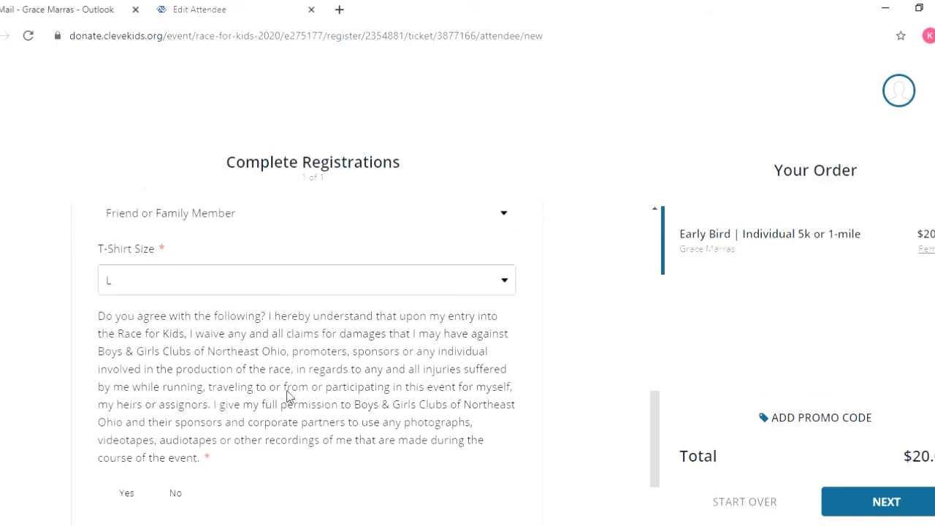
{"action": "left_click", "coordinate": [106, 373]}
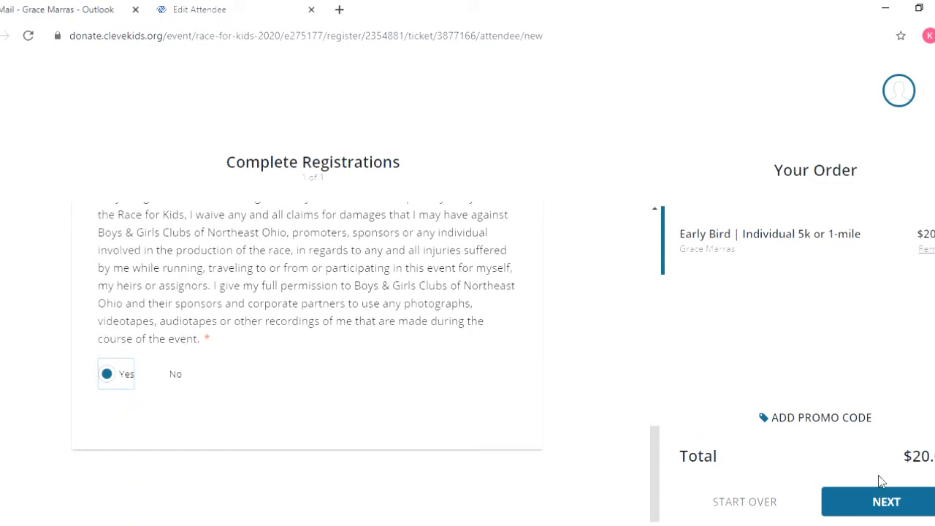
{"action": "left_click", "coordinate": [814, 417]}
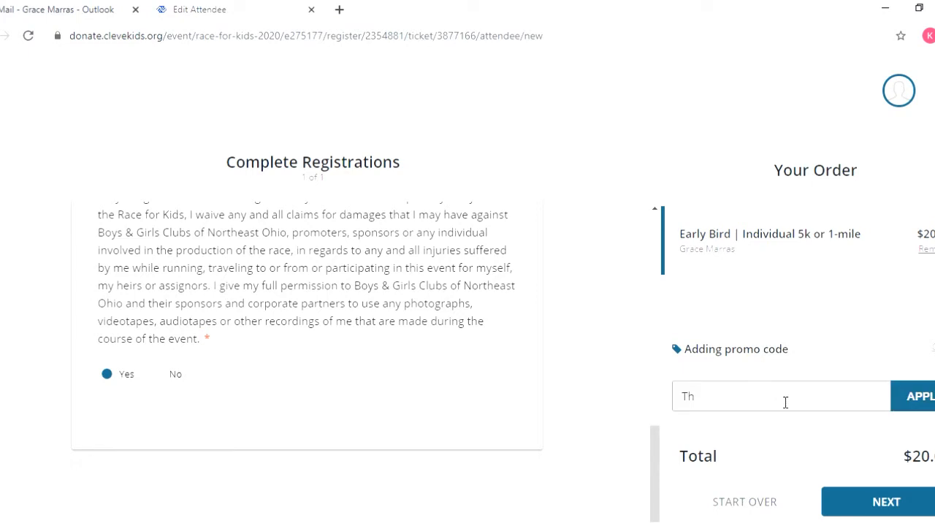
Step: Apply promo code THANKYOU to drop the ticket to $15 and continue to checkout
{"action": "key", "text": "Backspace"}
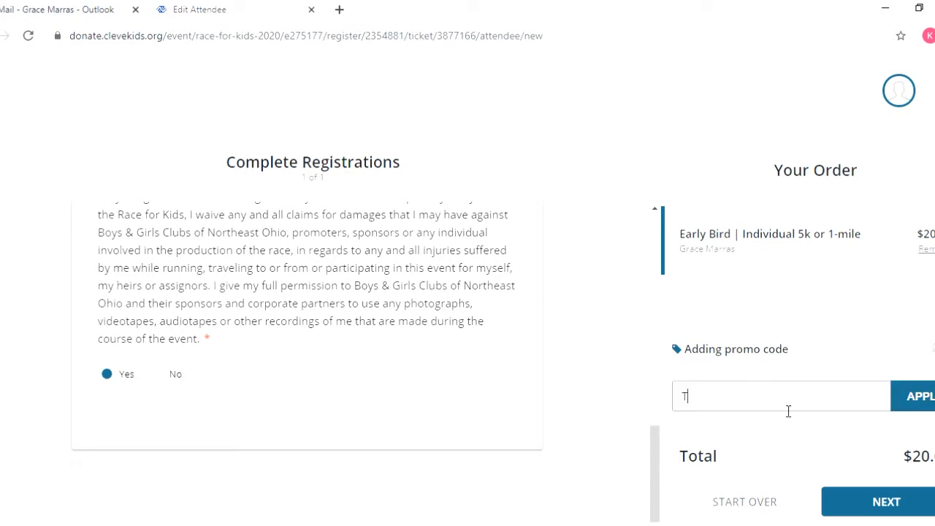
{"action": "type", "text": "THANKYOU"}
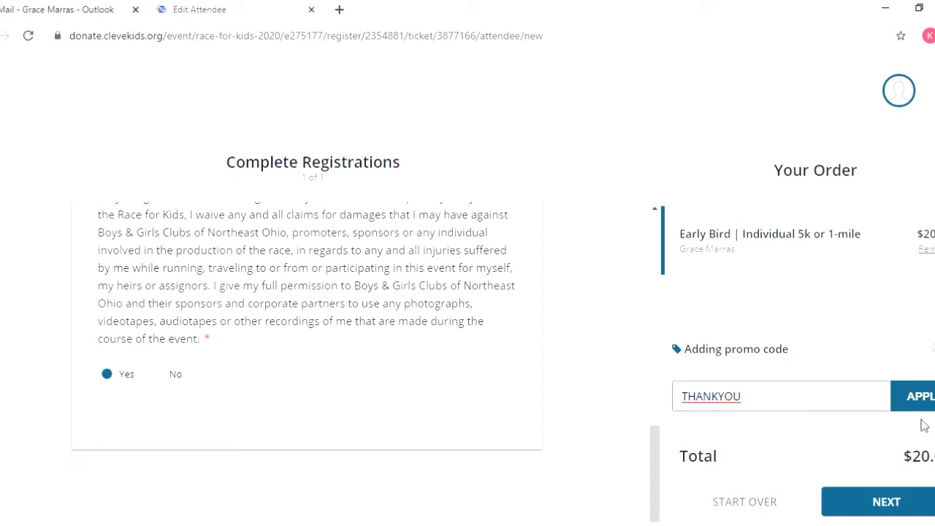
{"action": "left_click", "coordinate": [919, 396]}
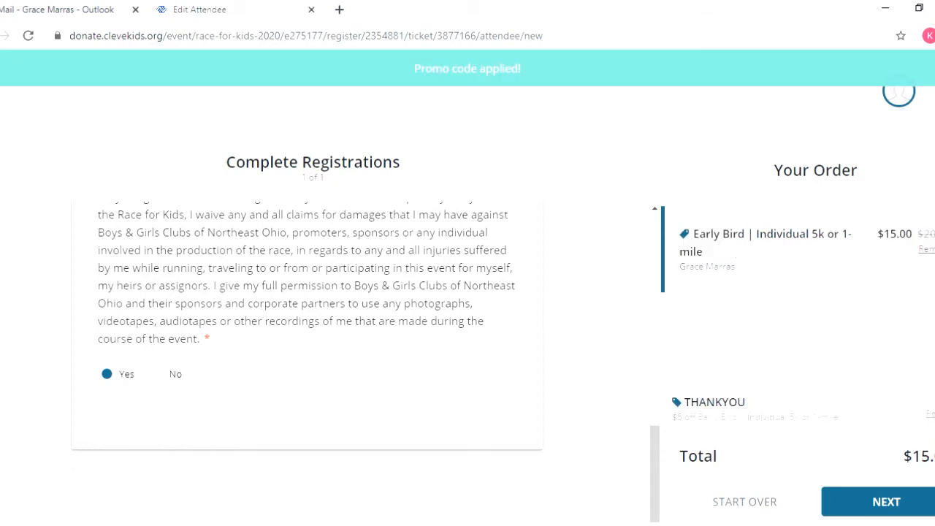
{"action": "mouse_move", "coordinate": [855, 508]}
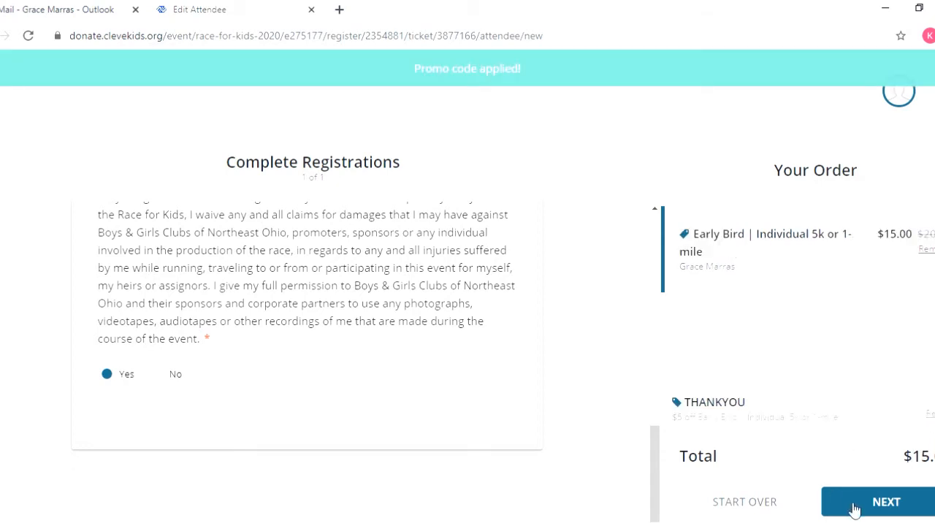
{"action": "left_click", "coordinate": [885, 501]}
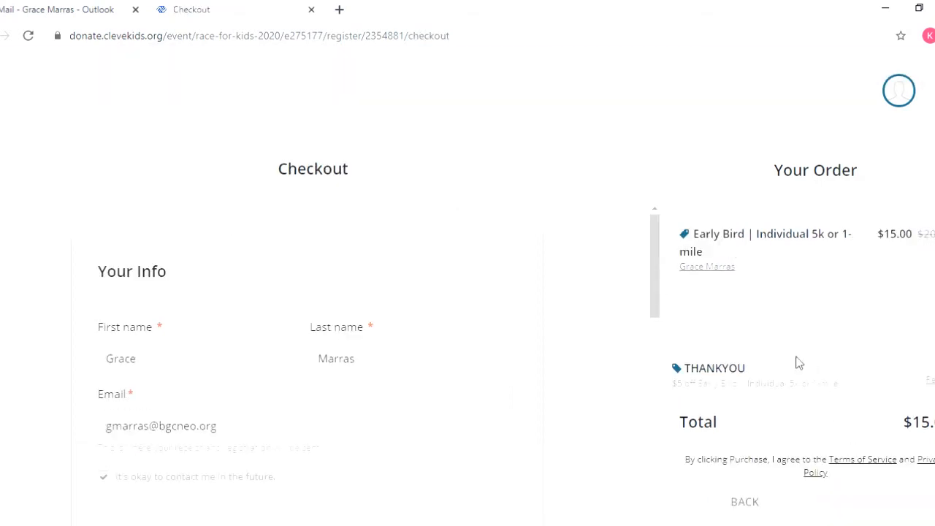
{"action": "mouse_move", "coordinate": [307, 306]}
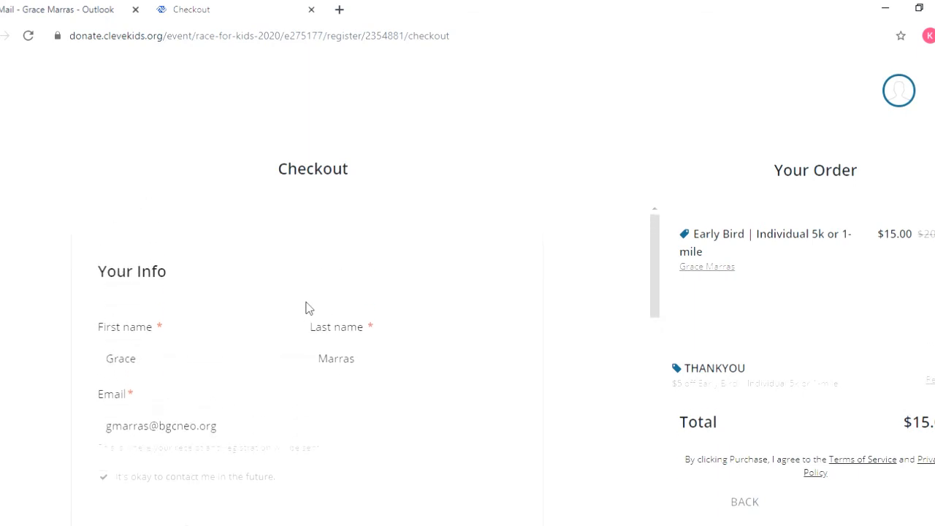
Step: Review Your Info and Payment Info, then purchase the $15 registration
{"action": "scroll", "scroll_direction": "down", "scroll_amount": 3}
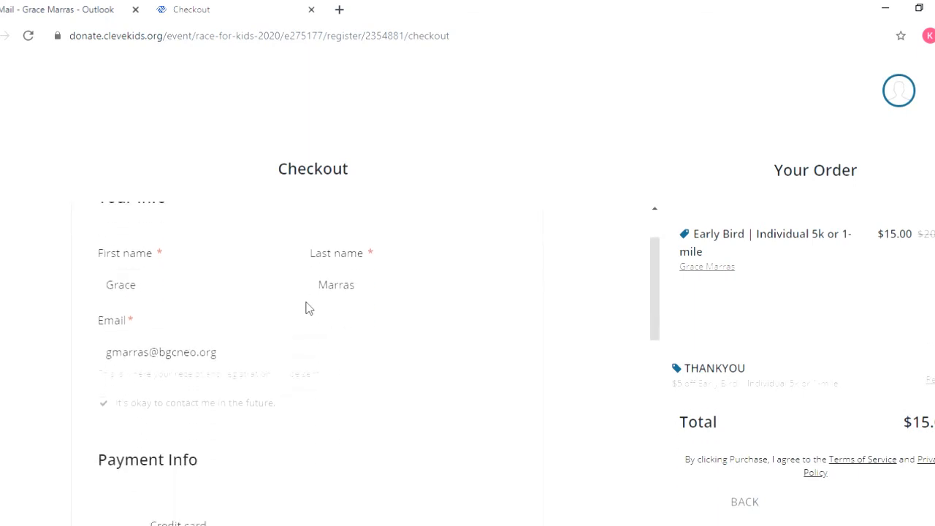
{"action": "scroll", "scroll_direction": "up", "scroll_amount": 3}
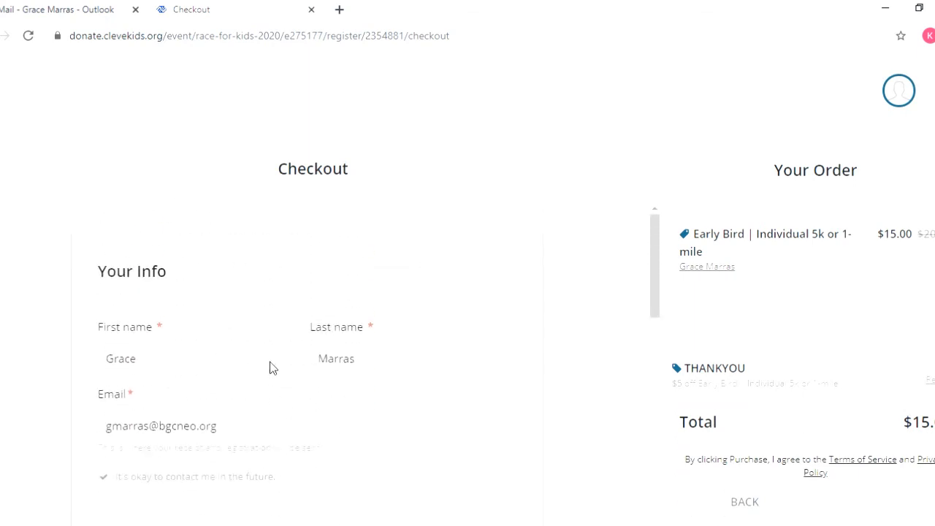
{"action": "scroll", "scroll_direction": "down", "scroll_amount": 3}
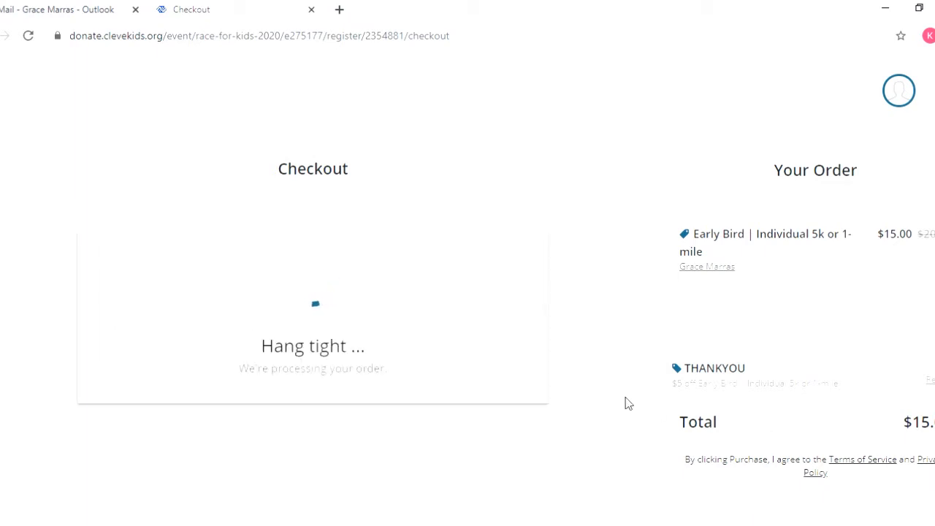
{"action": "mouse_move", "coordinate": [483, 335]}
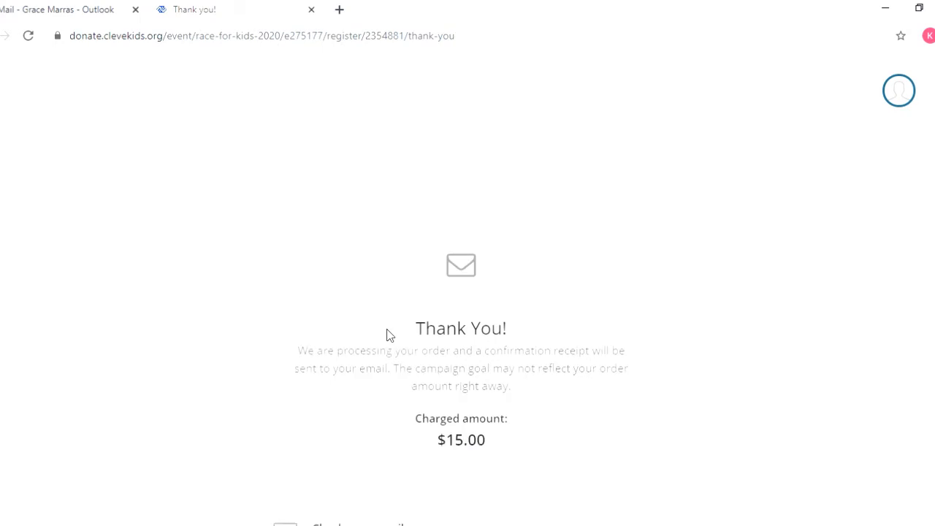
Step: Confirm the $15.00 charge on the Thank You page and switch to Outlook
{"action": "scroll", "scroll_direction": "down", "scroll_amount": 3}
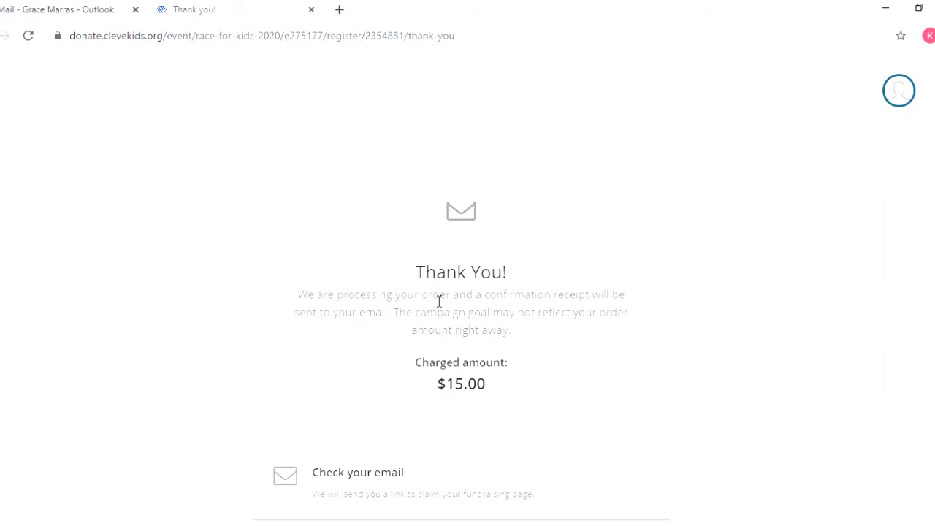
{"action": "mouse_move", "coordinate": [410, 464]}
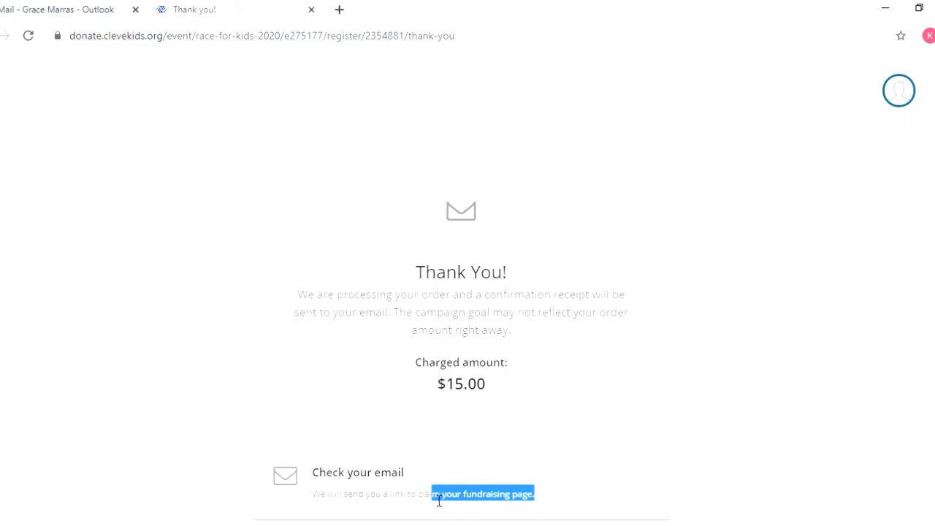
{"action": "left_click", "coordinate": [66, 9]}
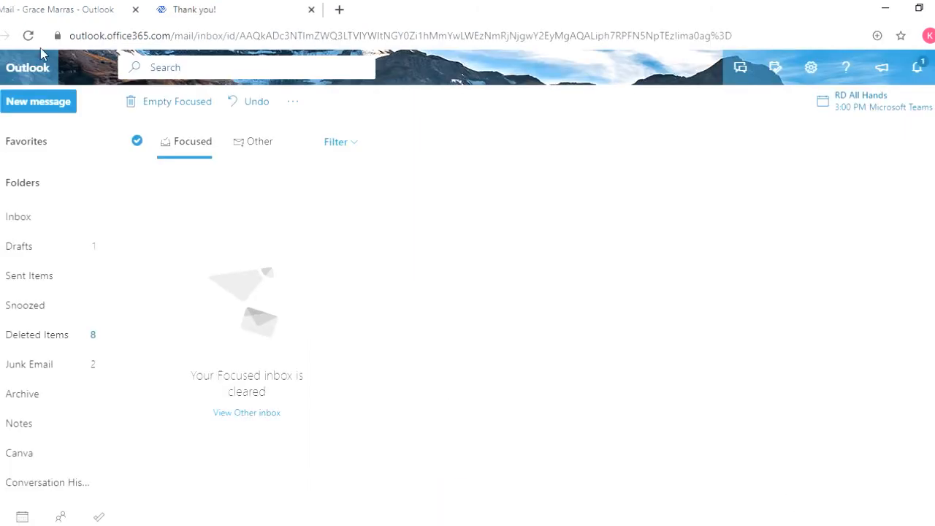
{"action": "left_click", "coordinate": [28, 35]}
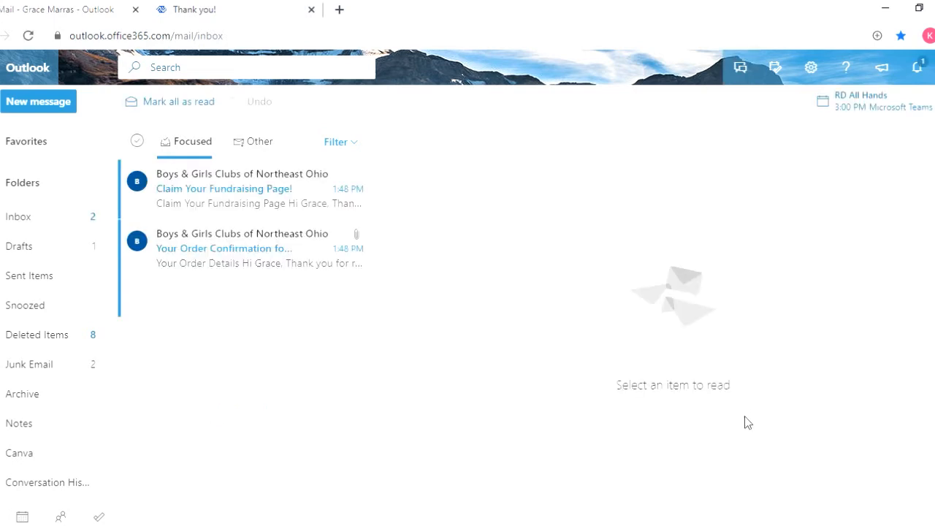
{"action": "mouse_move", "coordinate": [285, 211]}
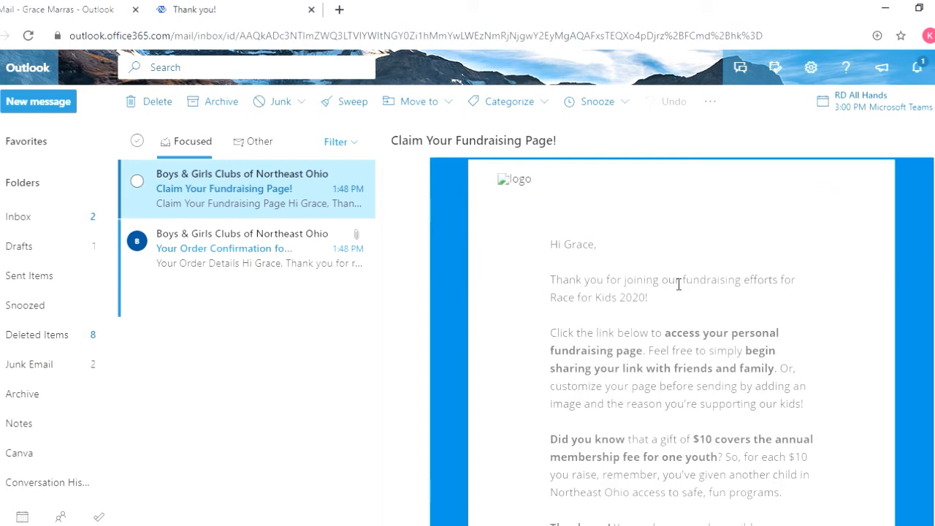
{"action": "scroll", "scroll_direction": "down", "scroll_amount": 3}
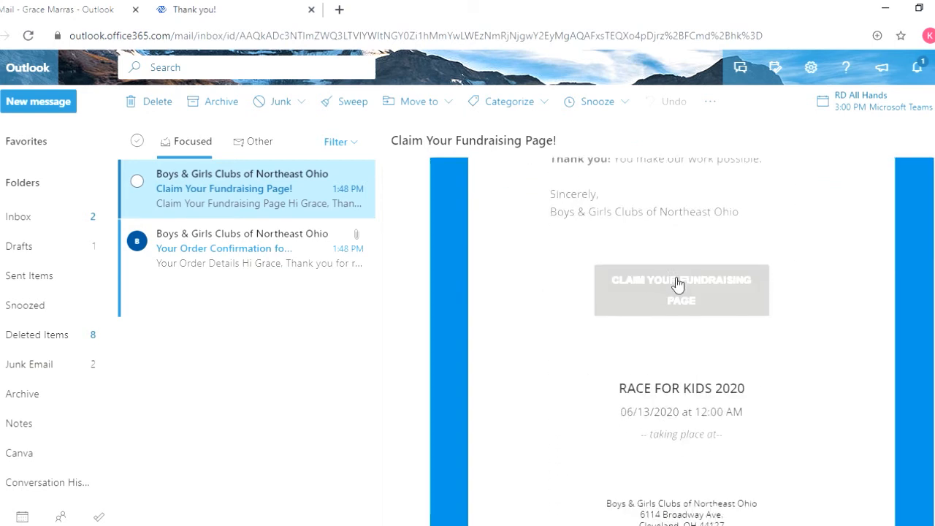
{"action": "mouse_move", "coordinate": [689, 312]}
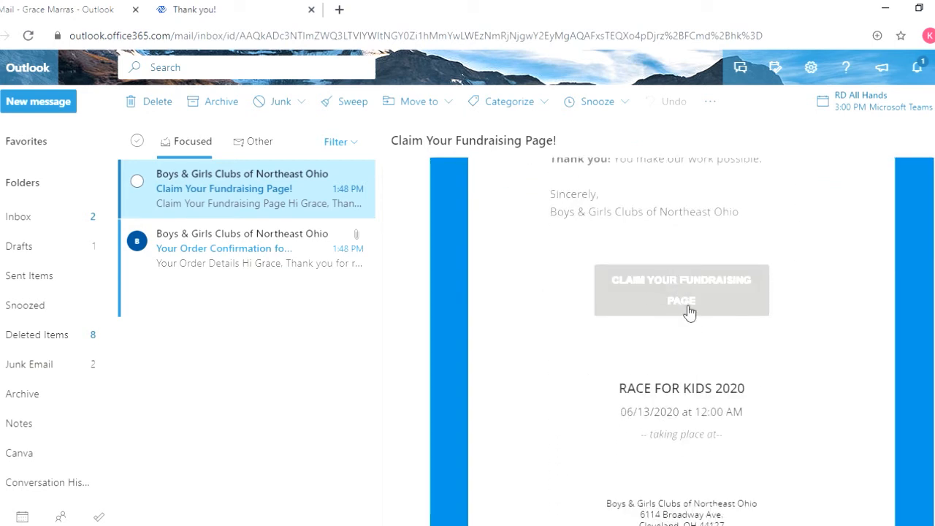
{"action": "left_click", "coordinate": [681, 290]}
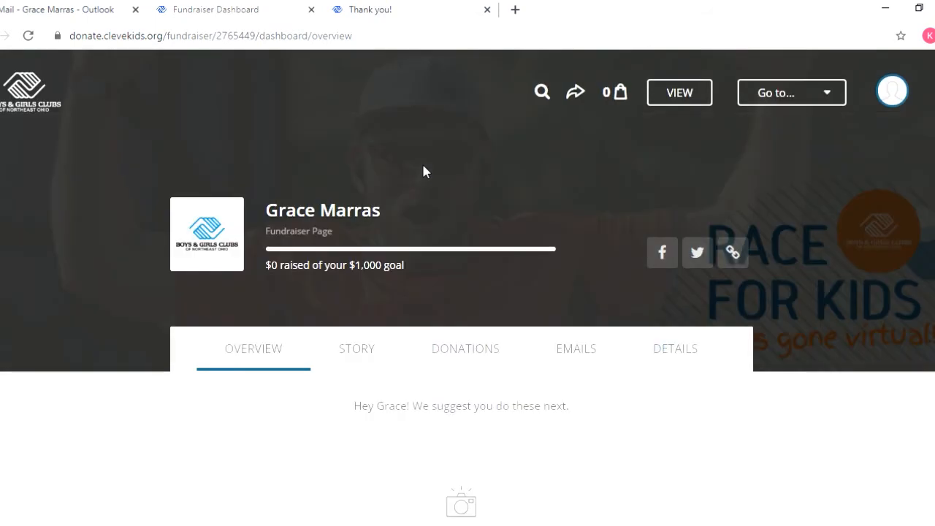
{"action": "mouse_move", "coordinate": [662, 253]}
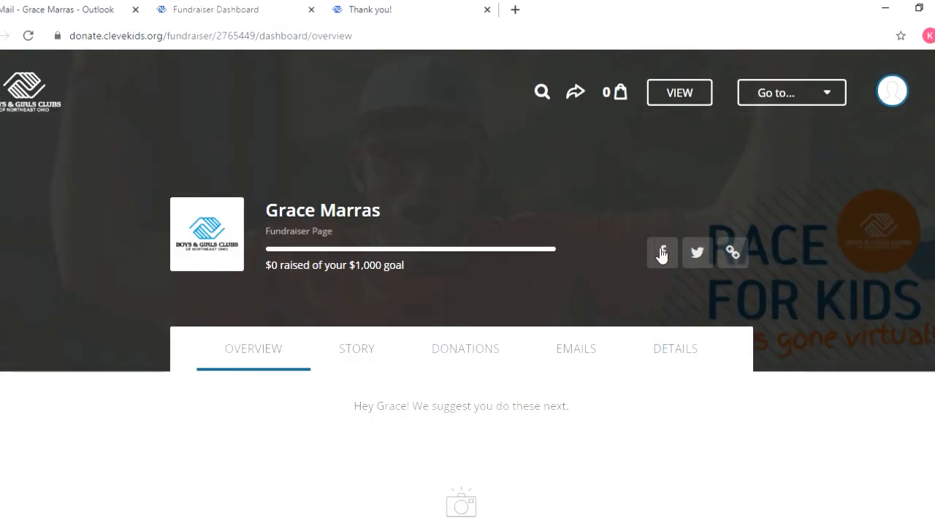
{"action": "mouse_move", "coordinate": [70, 254]}
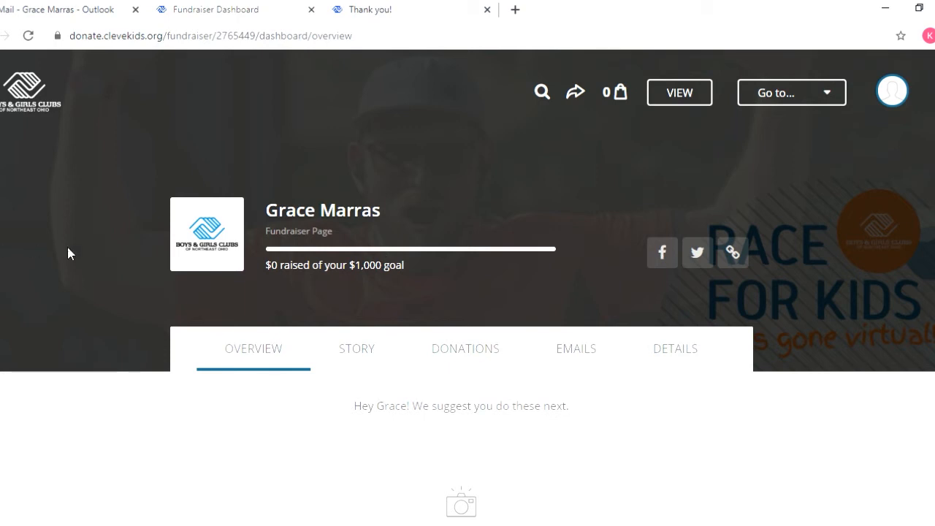
{"action": "mouse_move", "coordinate": [712, 366]}
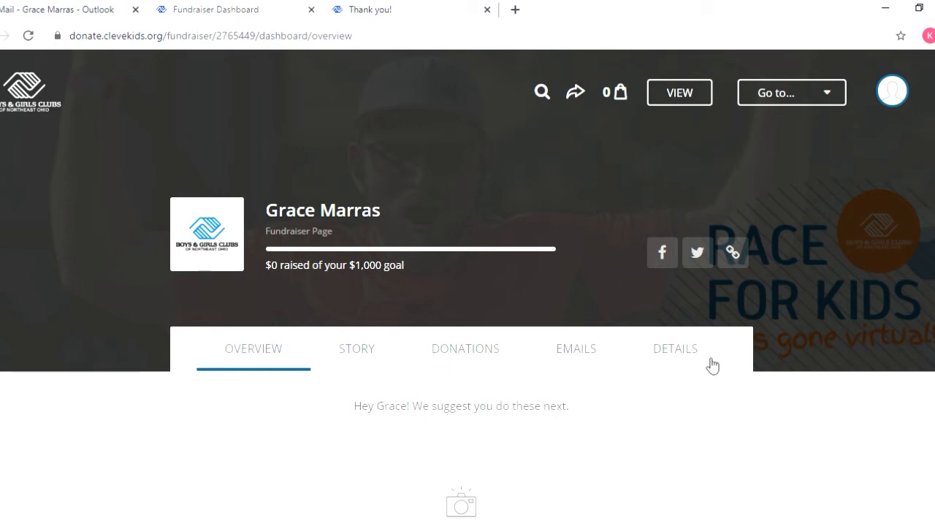
{"action": "left_click", "coordinate": [675, 348]}
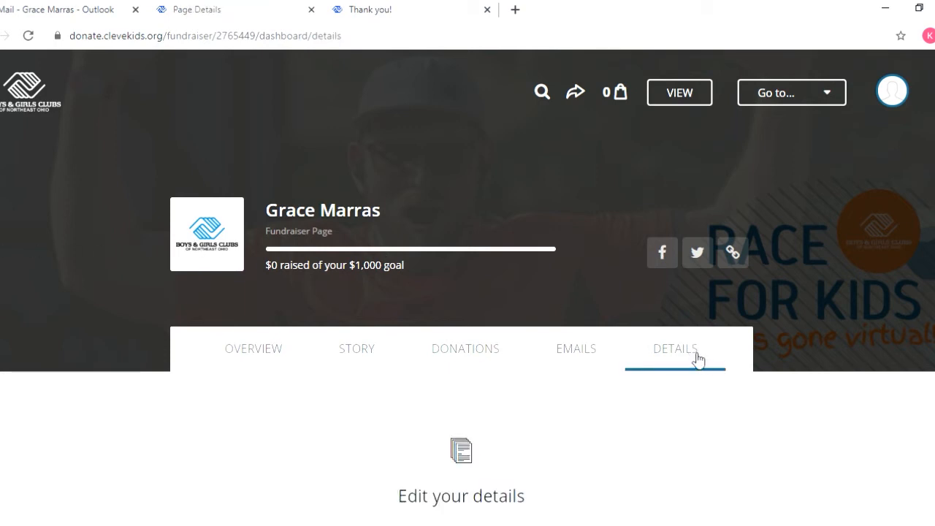
{"action": "scroll", "scroll_direction": "down", "scroll_amount": 3}
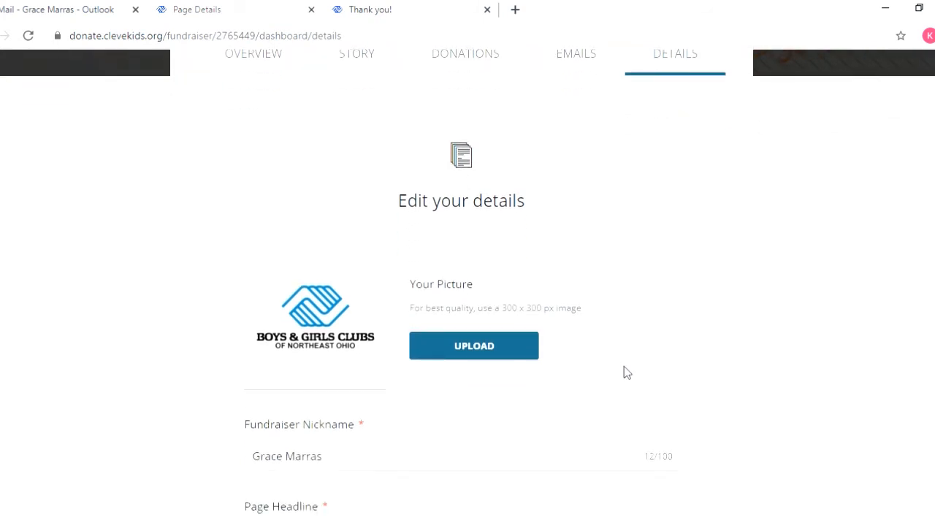
{"action": "mouse_move", "coordinate": [453, 361]}
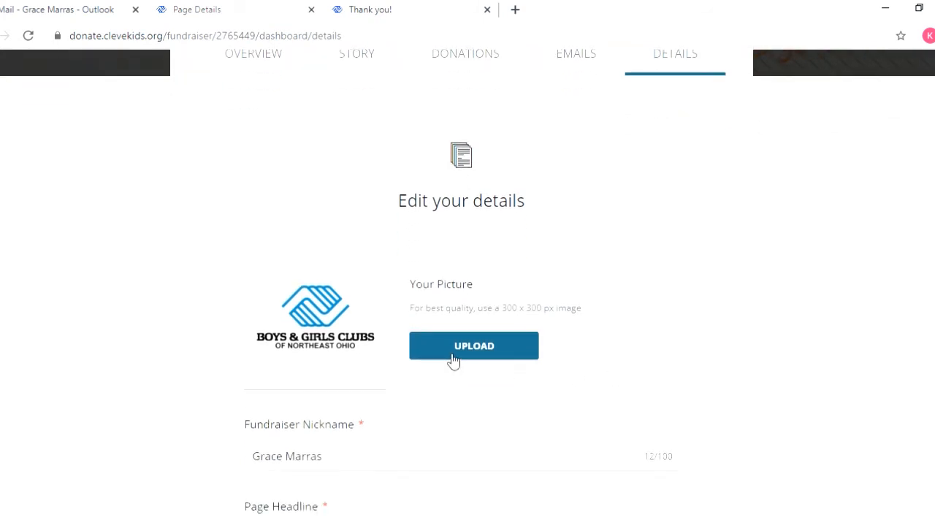
{"action": "mouse_move", "coordinate": [407, 340]}
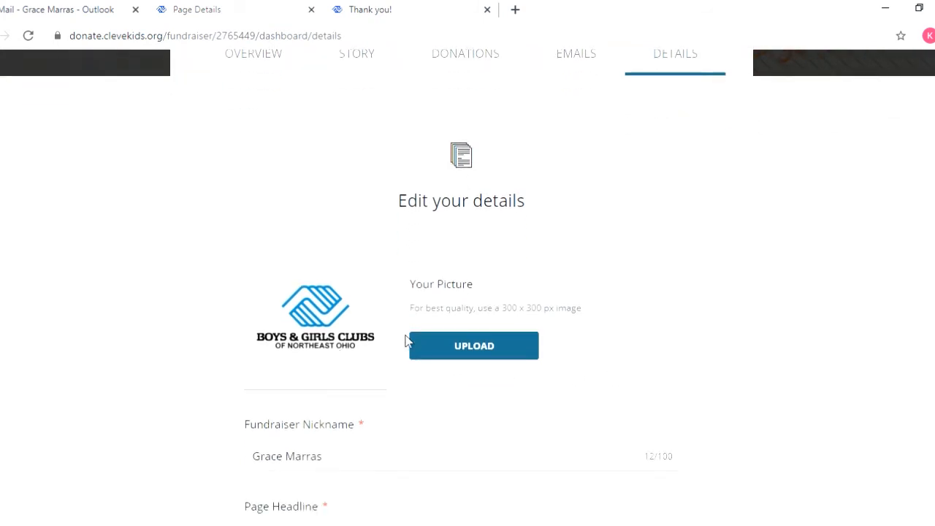
{"action": "scroll", "scroll_direction": "down", "scroll_amount": 3}
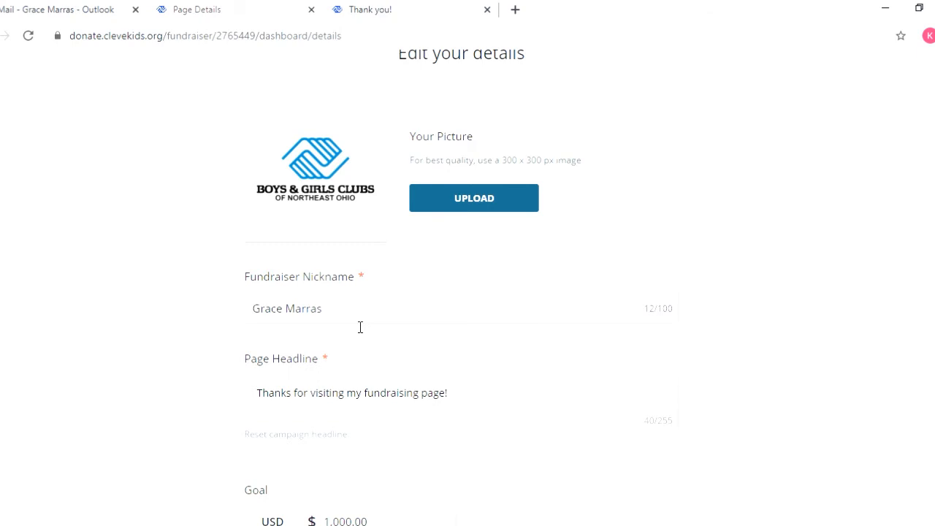
{"action": "mouse_move", "coordinate": [357, 305]}
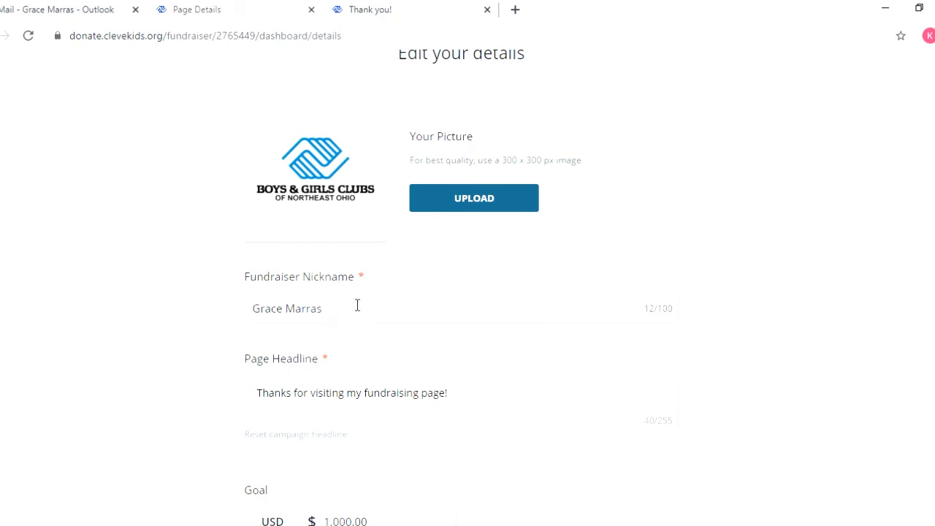
{"action": "mouse_move", "coordinate": [358, 333]}
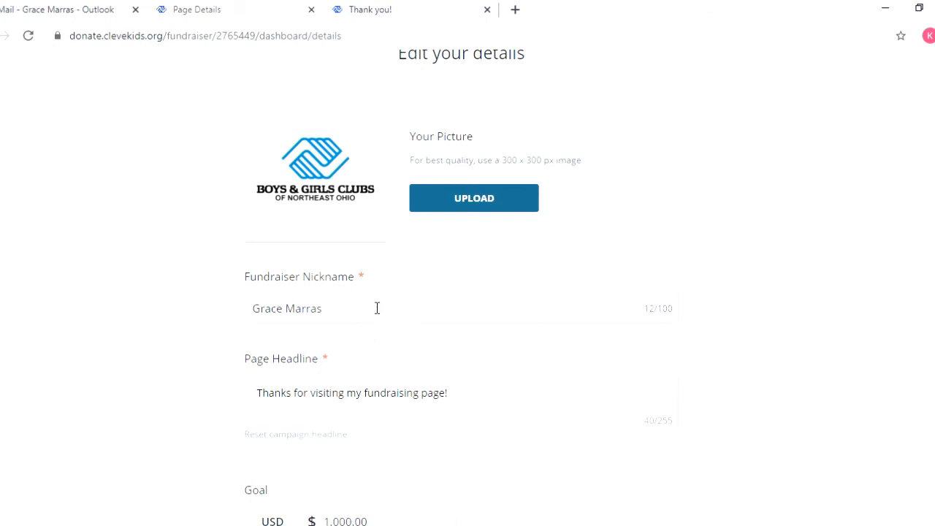
{"action": "scroll", "scroll_direction": "down", "scroll_amount": 3}
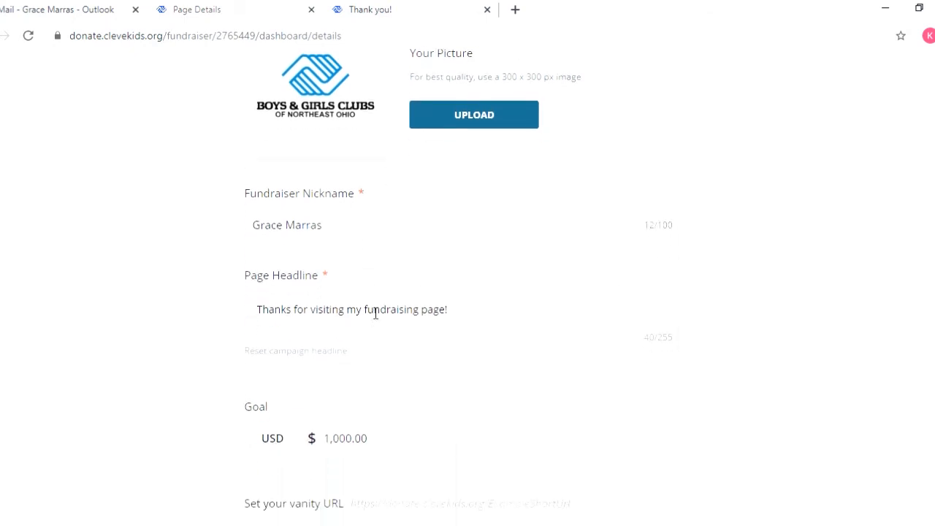
{"action": "scroll", "scroll_direction": "down", "scroll_amount": 3}
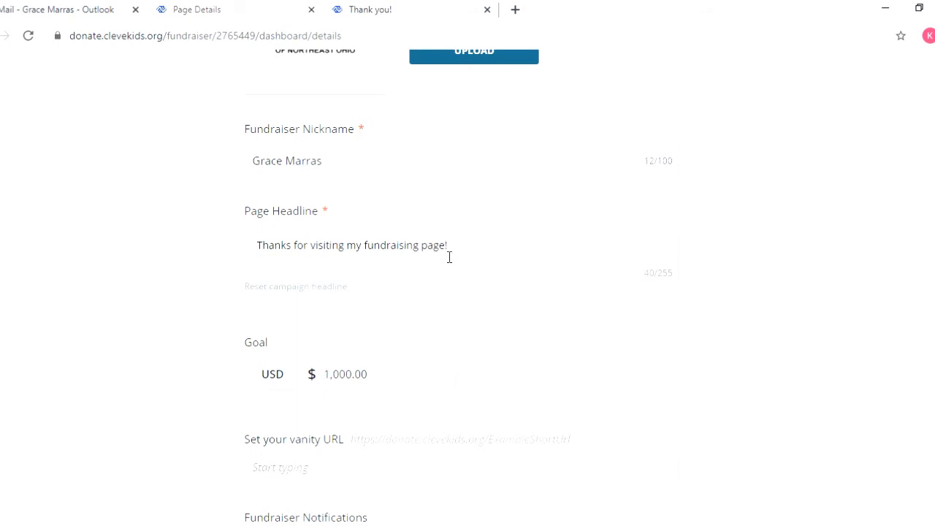
{"action": "scroll", "scroll_direction": "down", "scroll_amount": 3}
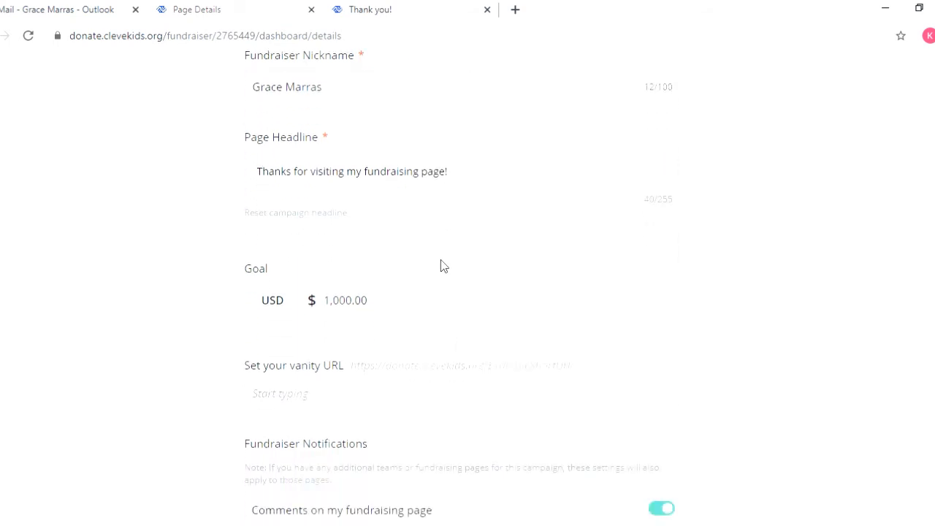
{"action": "scroll", "scroll_direction": "down", "scroll_amount": 3}
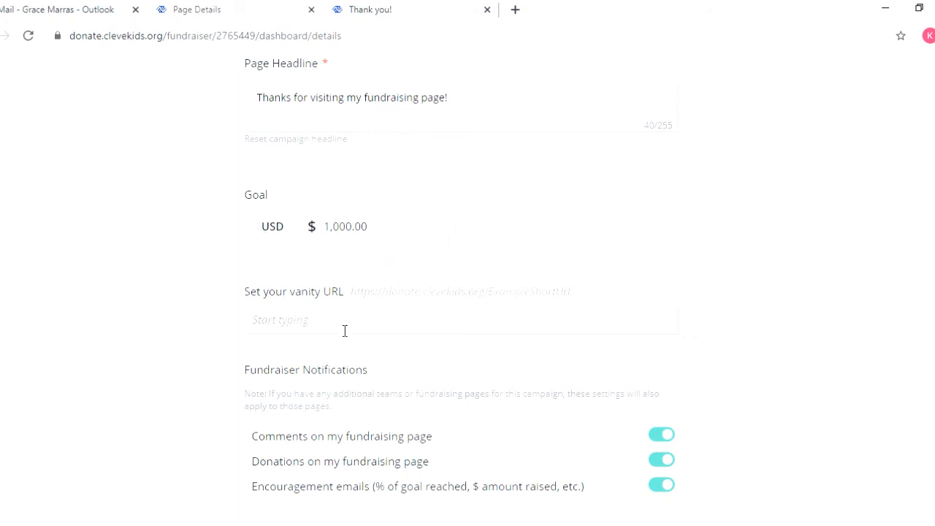
{"action": "left_click", "coordinate": [461, 319]}
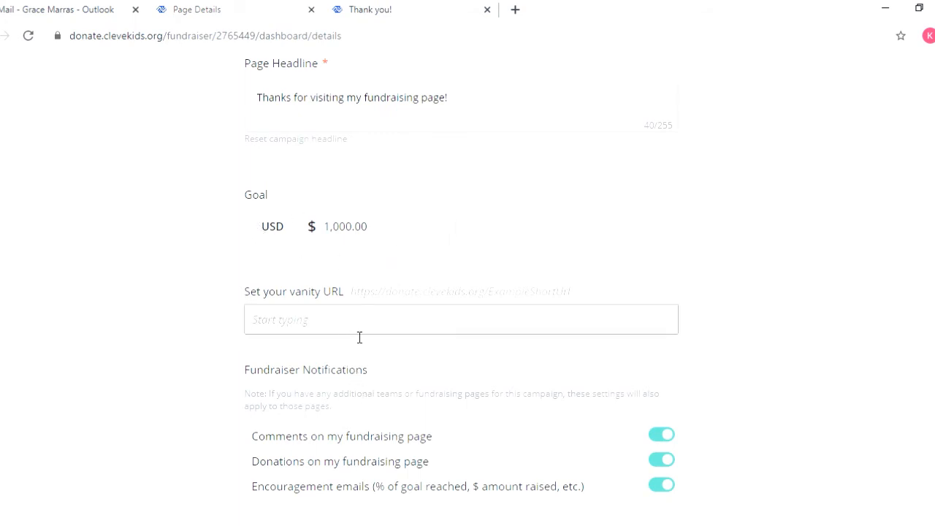
{"action": "type", "text": "gar"}
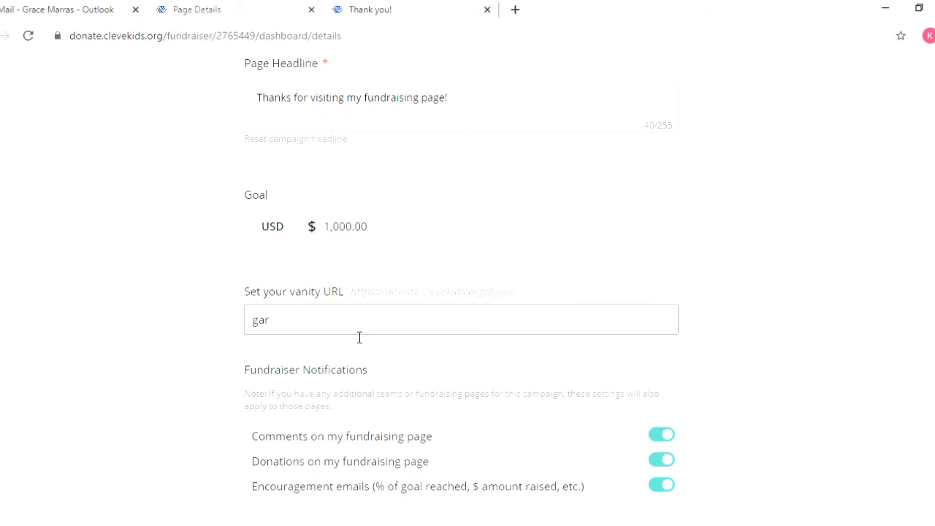
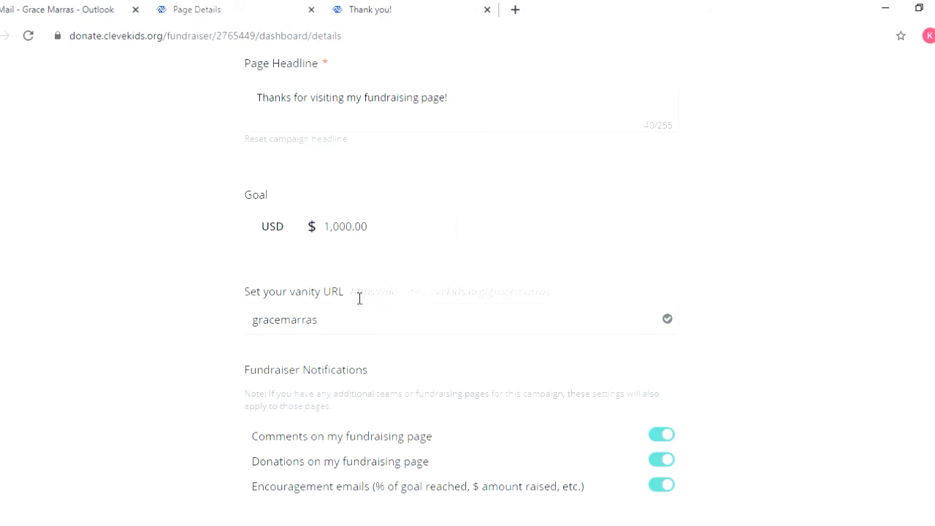
{"action": "mouse_move", "coordinate": [453, 301]}
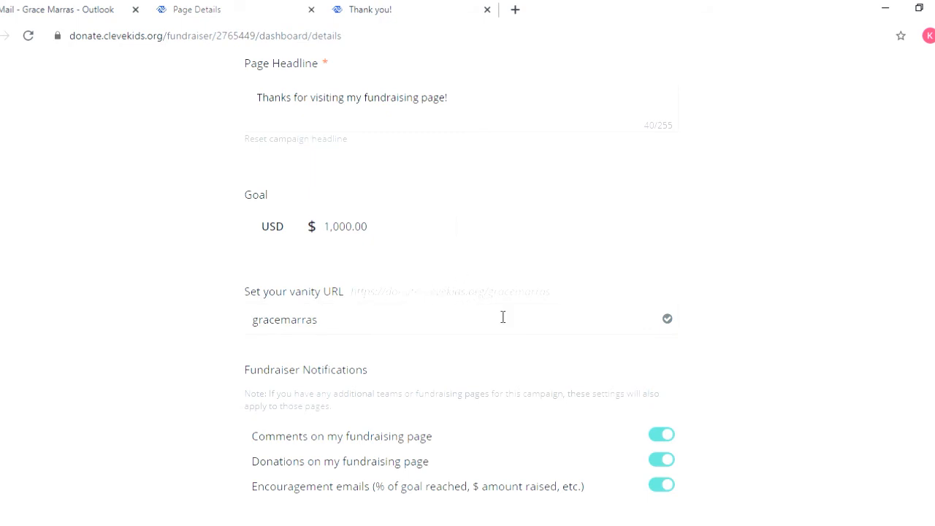
{"action": "scroll", "scroll_direction": "down", "scroll_amount": 3}
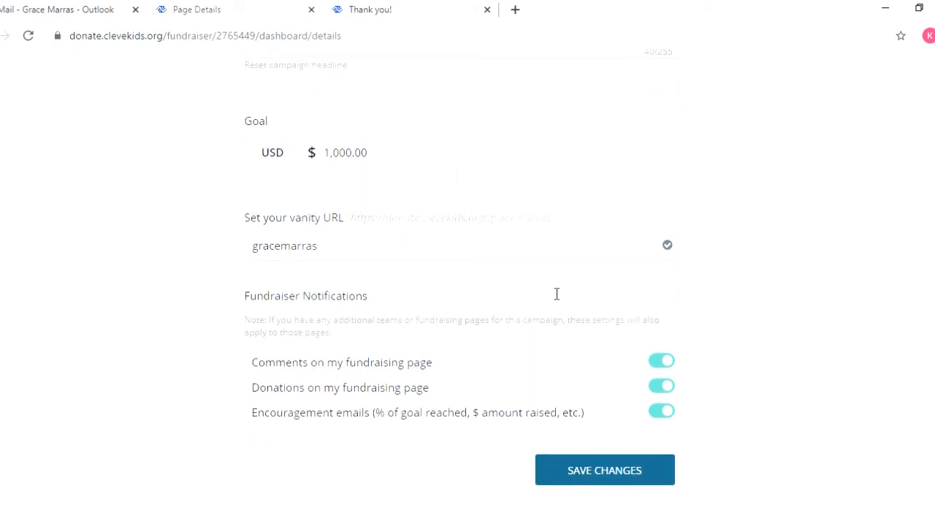
{"action": "scroll", "scroll_direction": "down", "scroll_amount": 3}
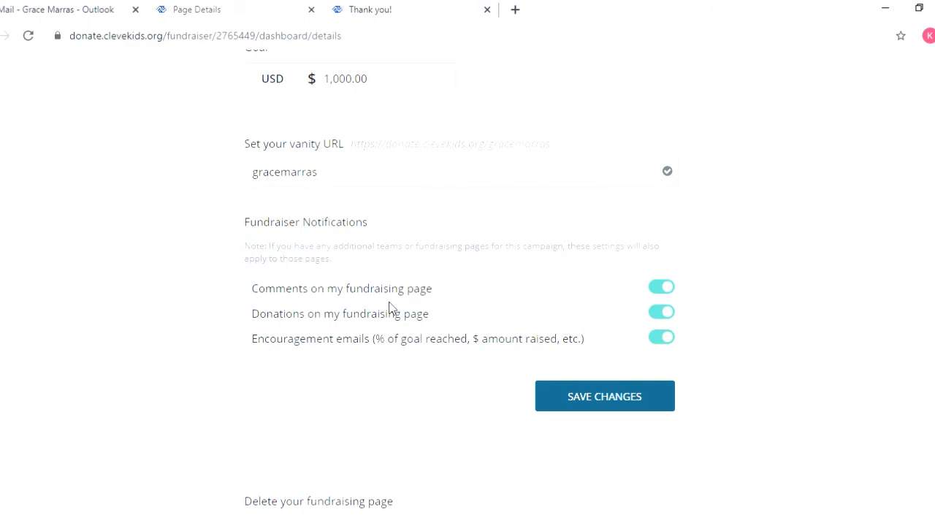
{"action": "scroll", "scroll_direction": "up", "scroll_amount": 3}
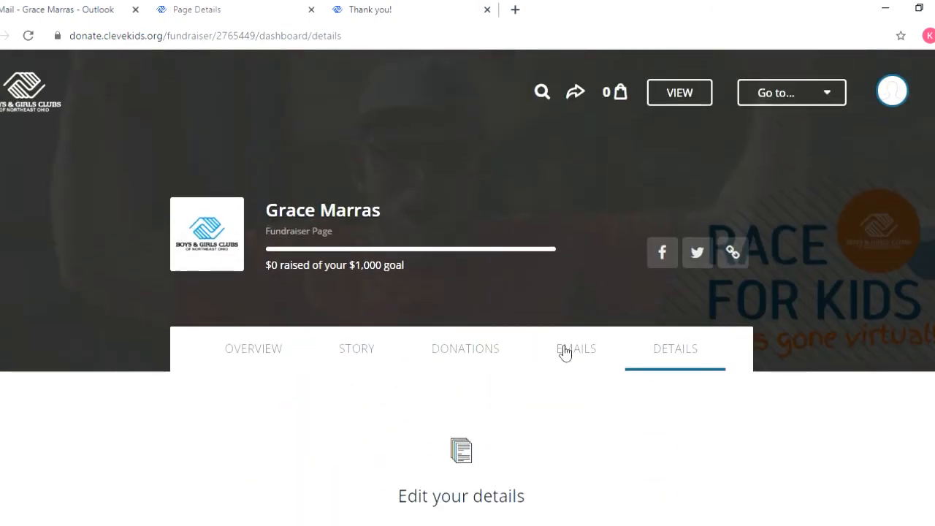
Step: Browse the Emails templates, then switch to Donations, which shows no donations yet
{"action": "left_click", "coordinate": [576, 349]}
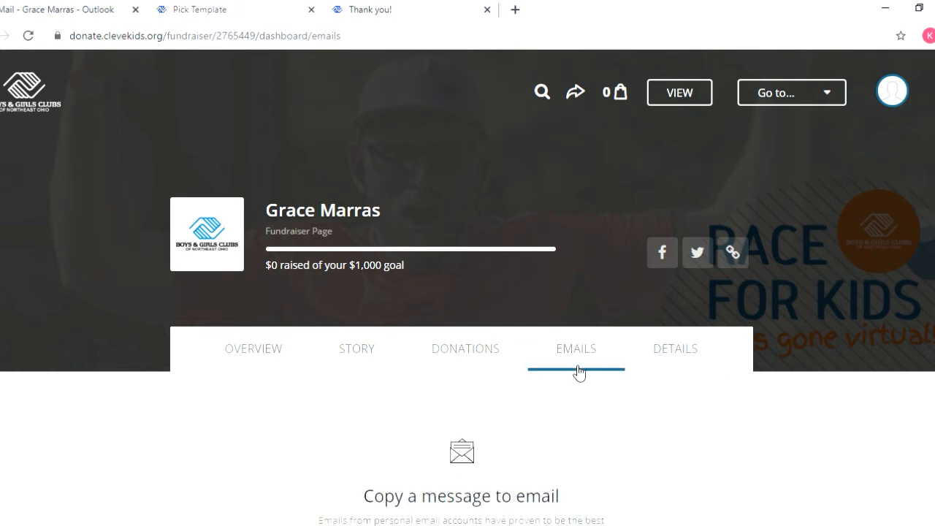
{"action": "scroll", "scroll_direction": "down", "scroll_amount": 3}
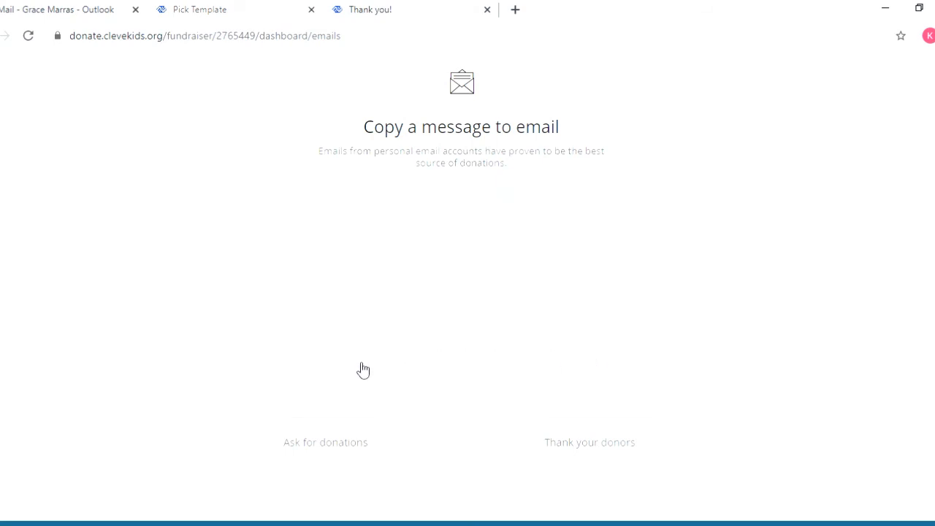
{"action": "mouse_move", "coordinate": [379, 376]}
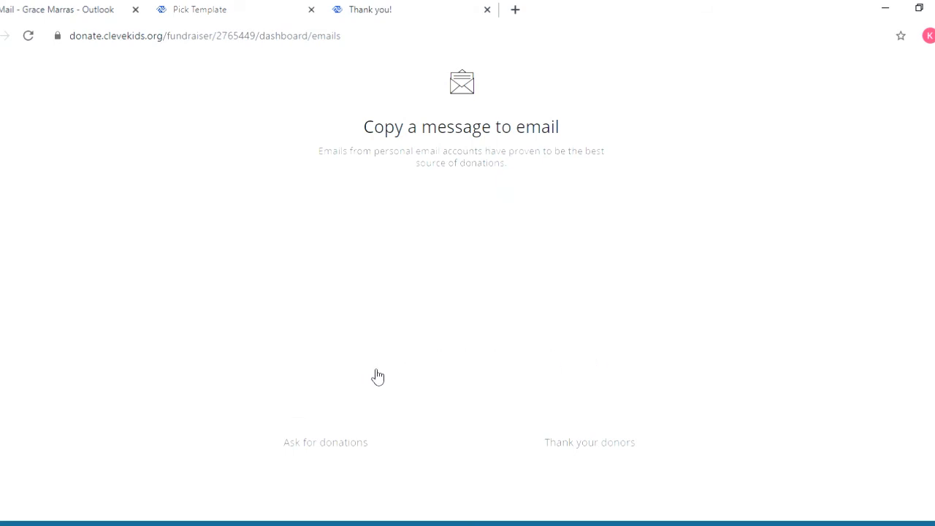
{"action": "mouse_move", "coordinate": [381, 384]}
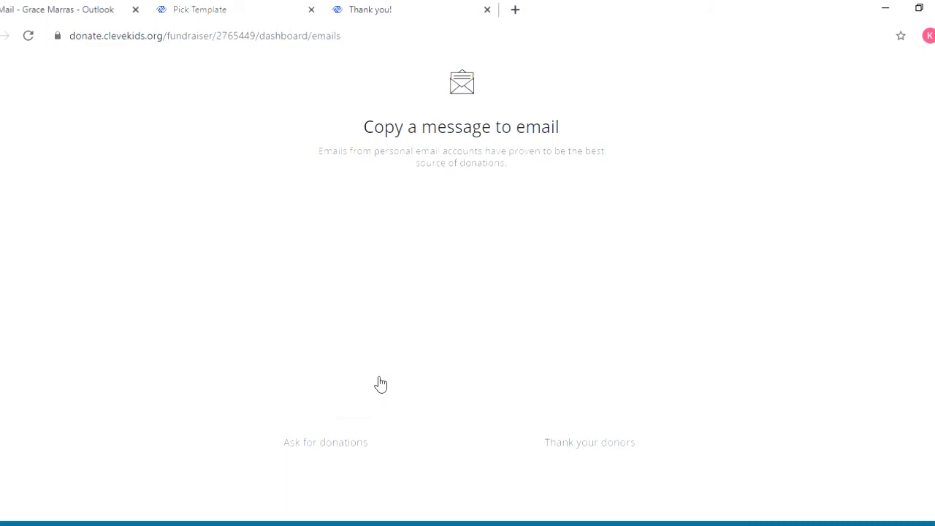
{"action": "mouse_move", "coordinate": [385, 380]}
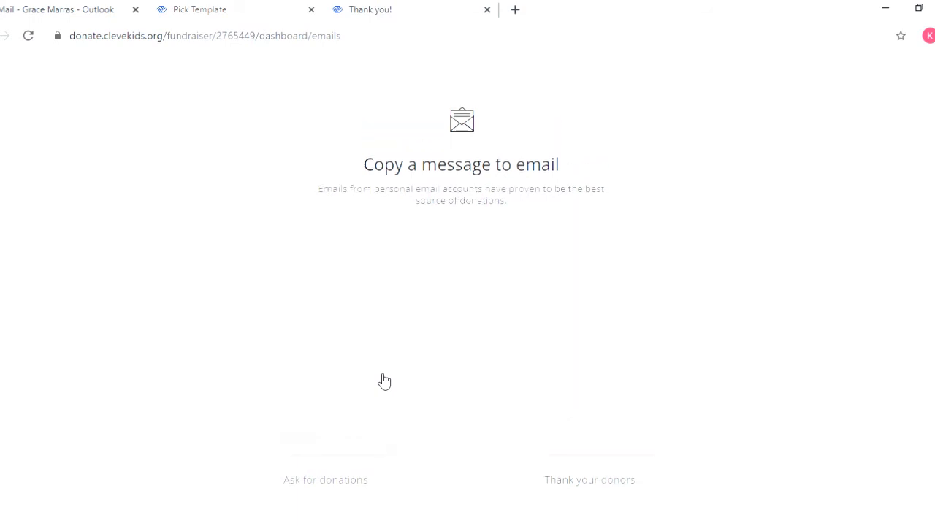
{"action": "scroll", "scroll_direction": "up", "scroll_amount": 3}
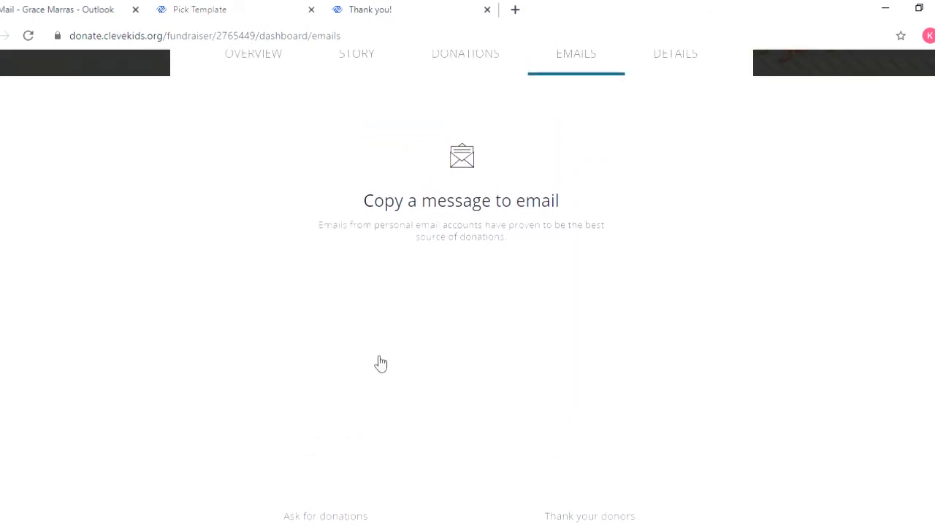
{"action": "scroll", "scroll_direction": "up", "scroll_amount": 3}
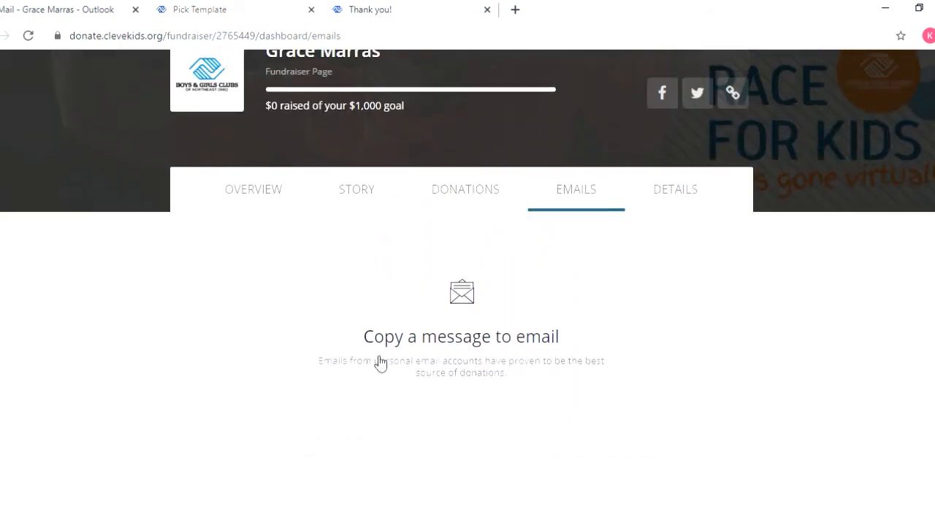
{"action": "left_click", "coordinate": [466, 189]}
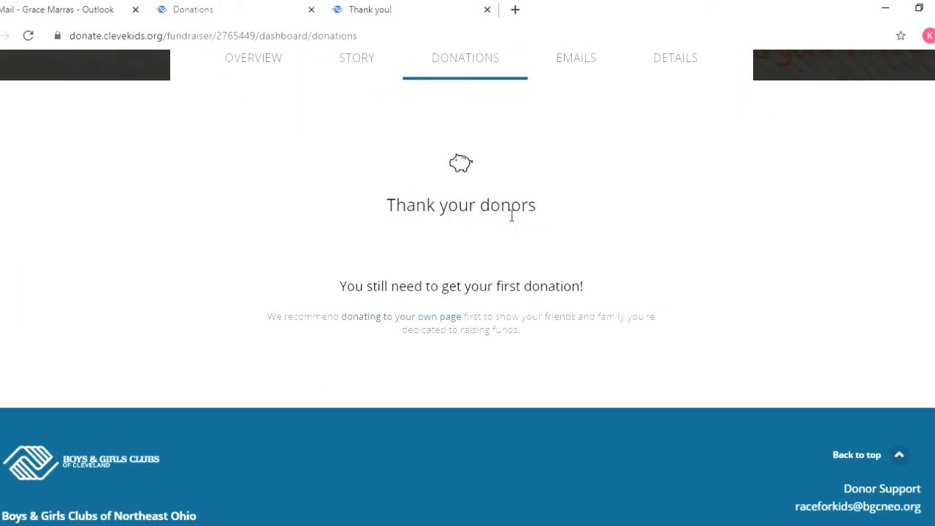
{"action": "scroll", "scroll_direction": "up", "scroll_amount": 3}
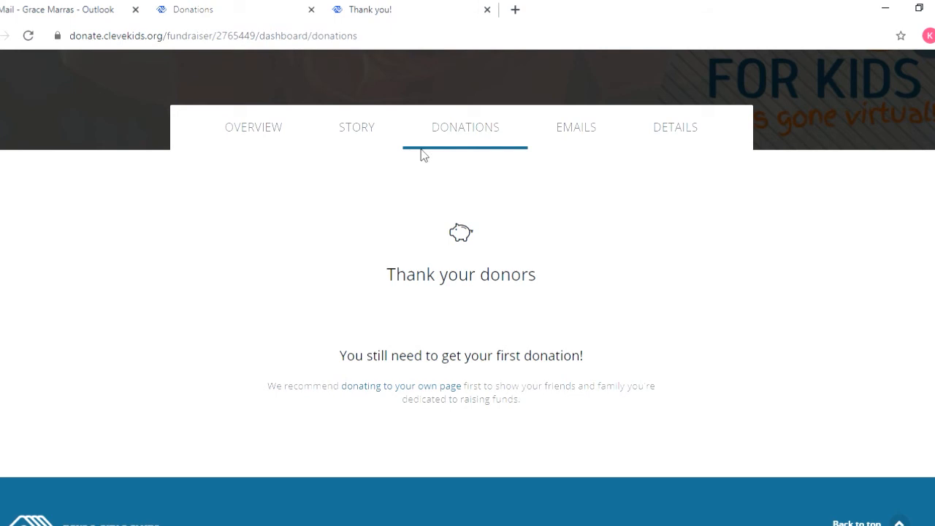
{"action": "left_click", "coordinate": [356, 126]}
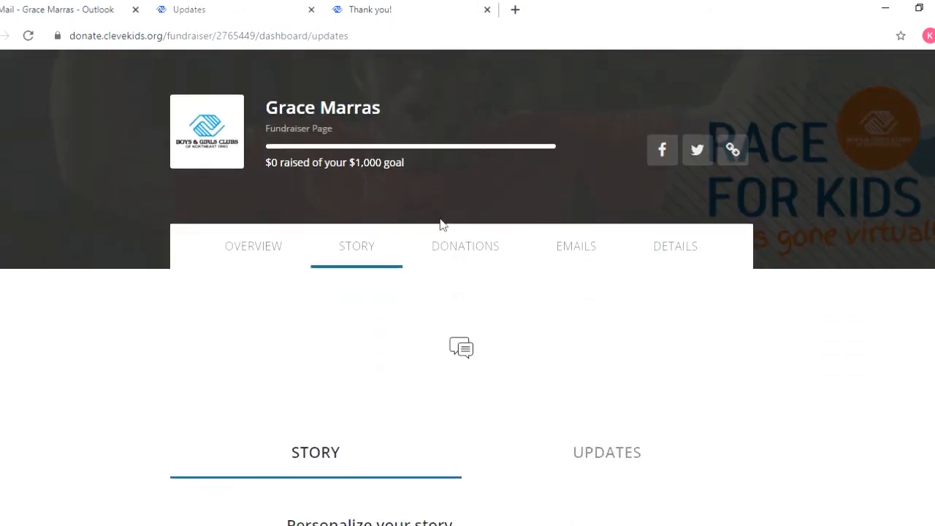
{"action": "scroll", "scroll_direction": "down", "scroll_amount": 3}
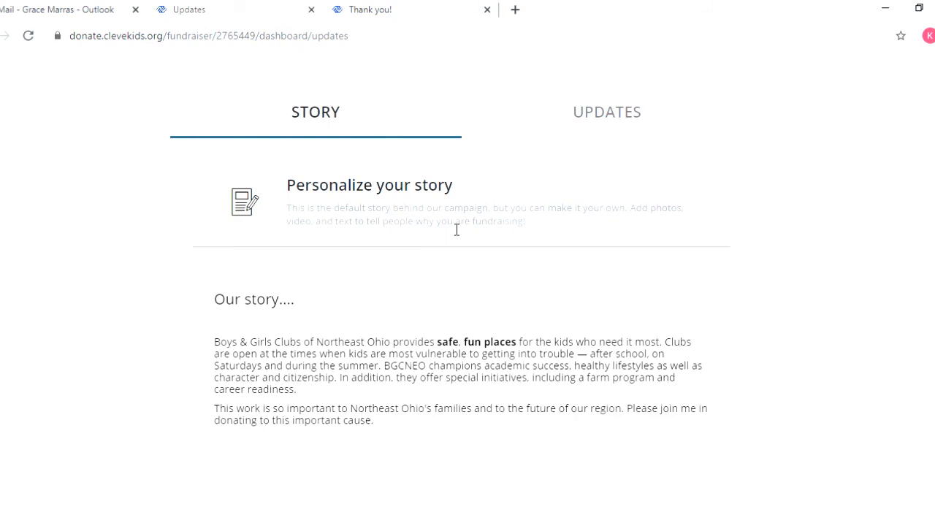
{"action": "mouse_move", "coordinate": [453, 273]}
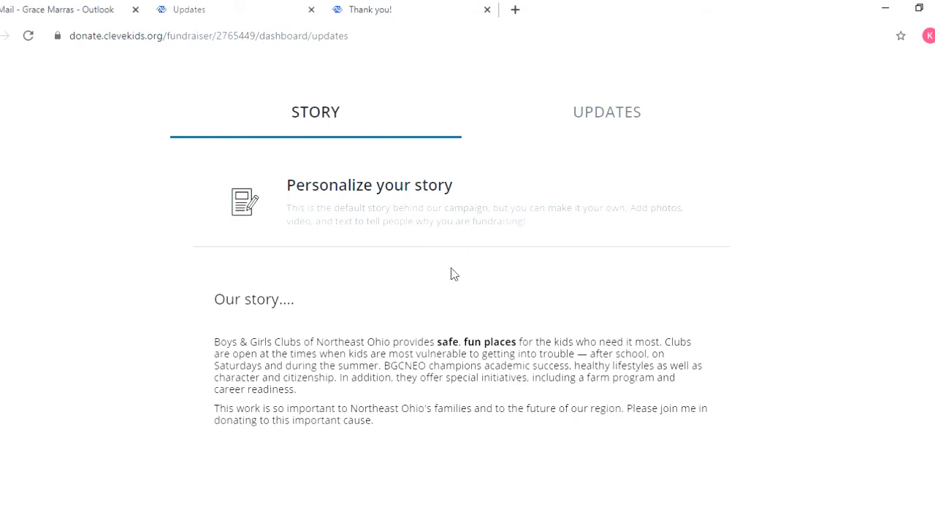
{"action": "mouse_move", "coordinate": [390, 235]}
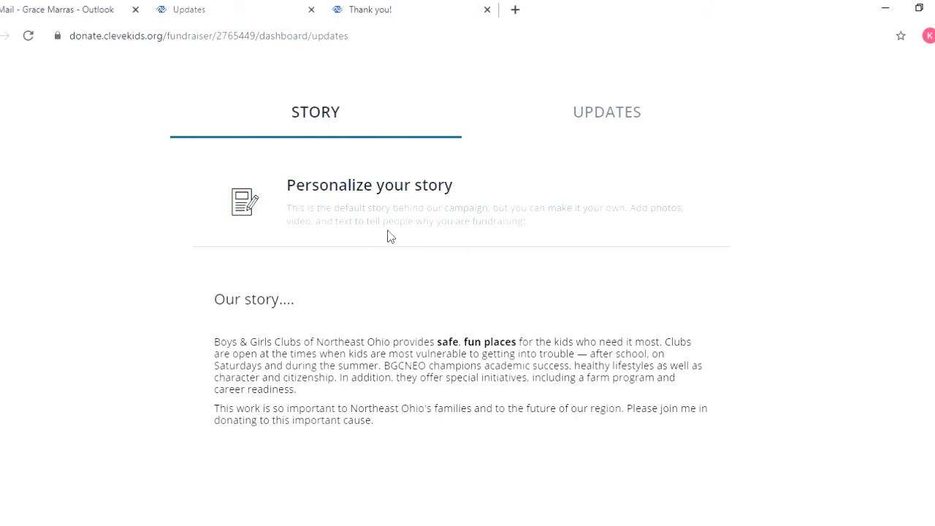
{"action": "mouse_move", "coordinate": [507, 341]}
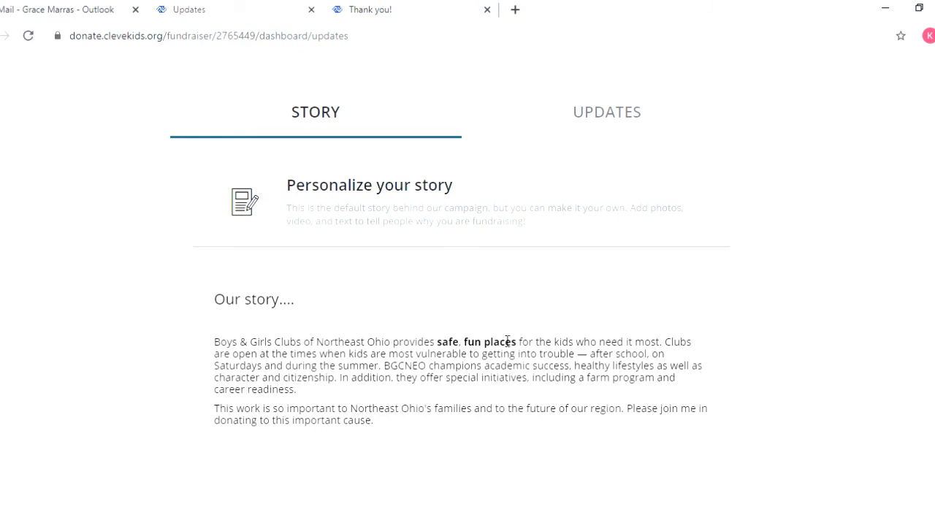
{"action": "scroll", "scroll_direction": "down", "scroll_amount": 3}
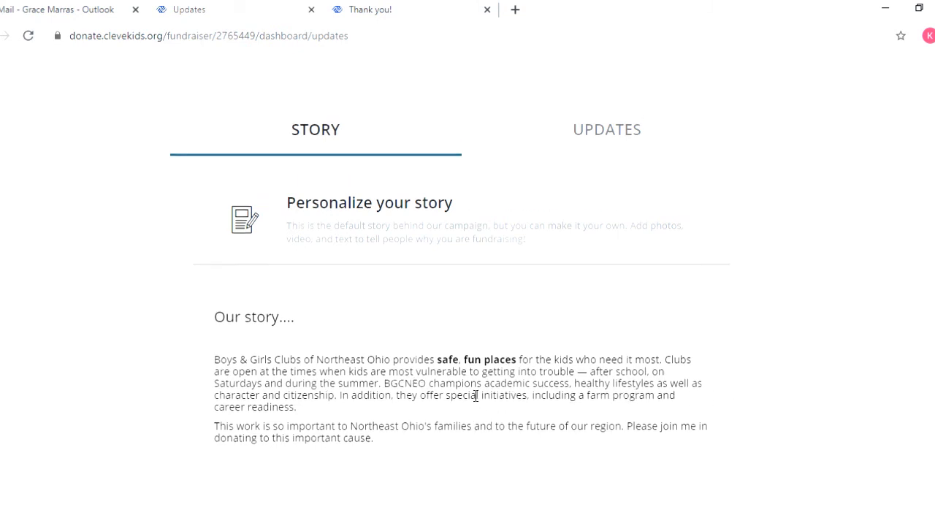
{"action": "scroll", "scroll_direction": "up", "scroll_amount": 3}
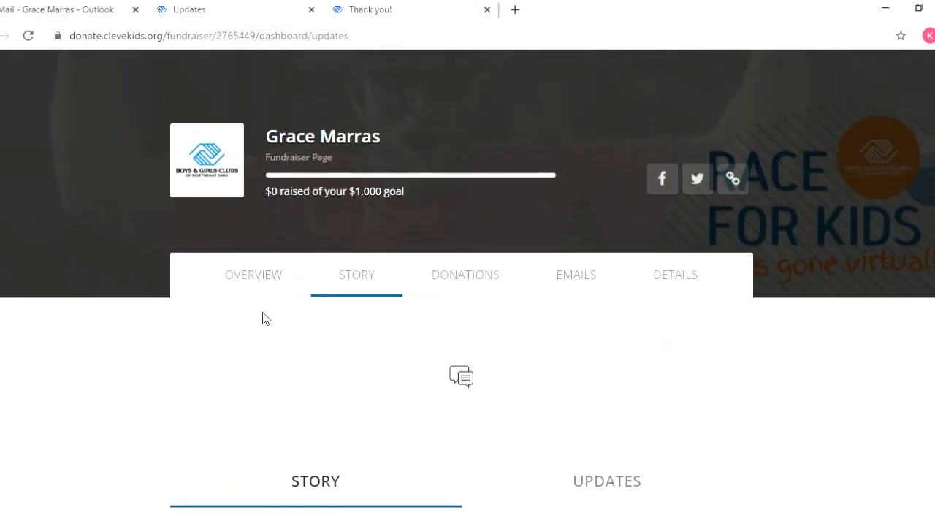
Step: Skip the Edit your story, Donate to your campaign and Ask for donations cards on Overview
{"action": "left_click", "coordinate": [254, 274]}
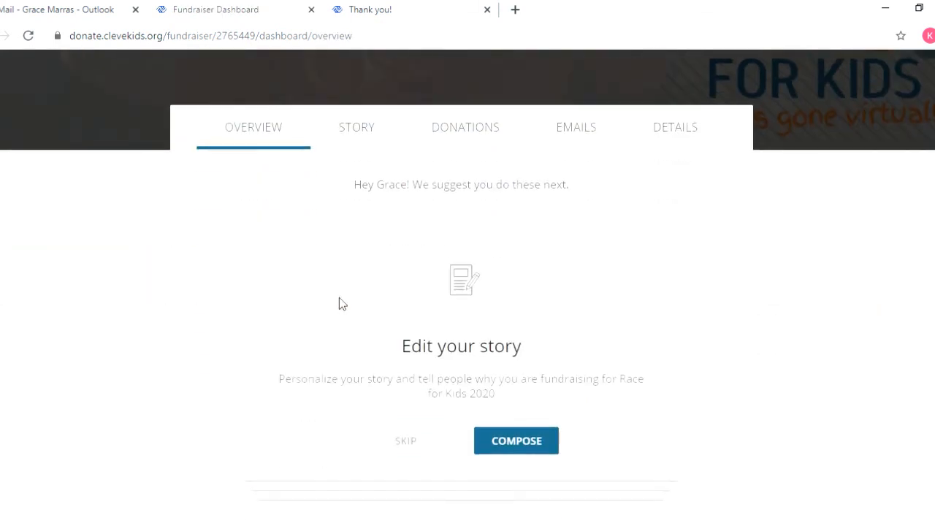
{"action": "mouse_move", "coordinate": [352, 292]}
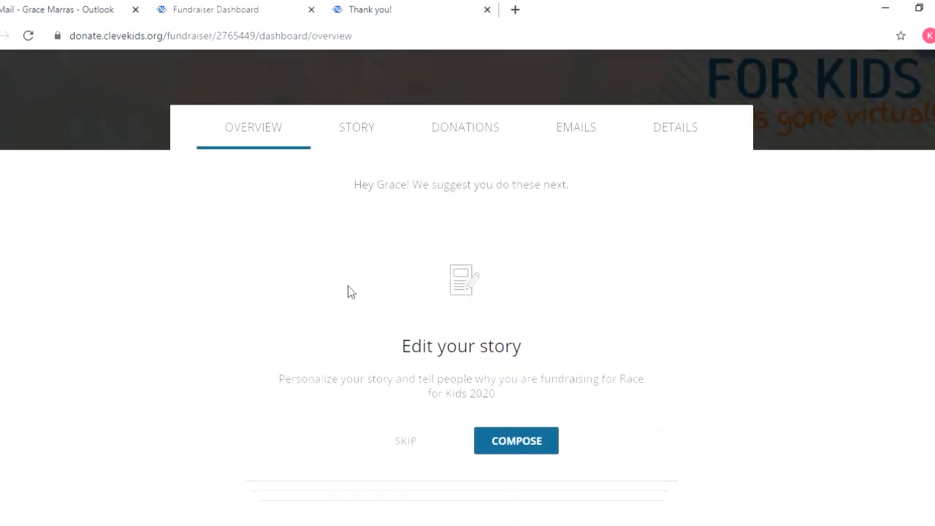
{"action": "mouse_move", "coordinate": [413, 453]}
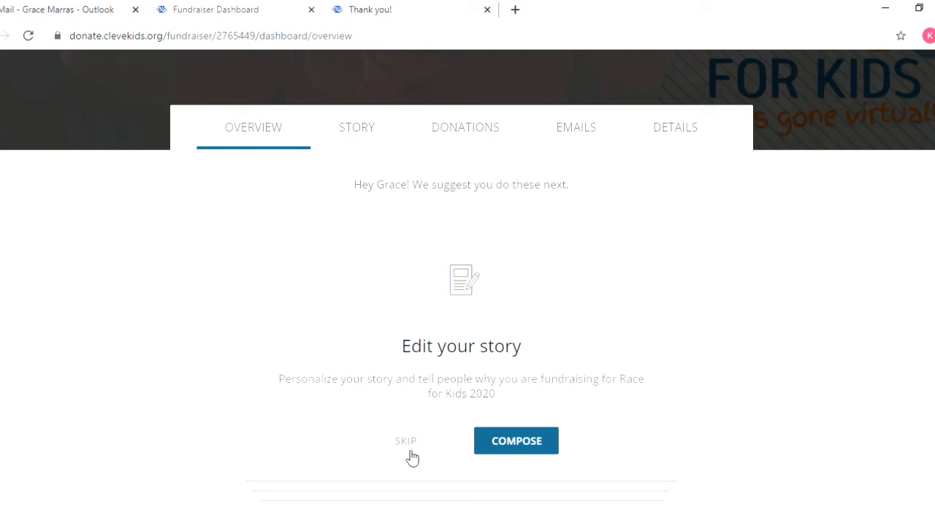
{"action": "left_click", "coordinate": [406, 440]}
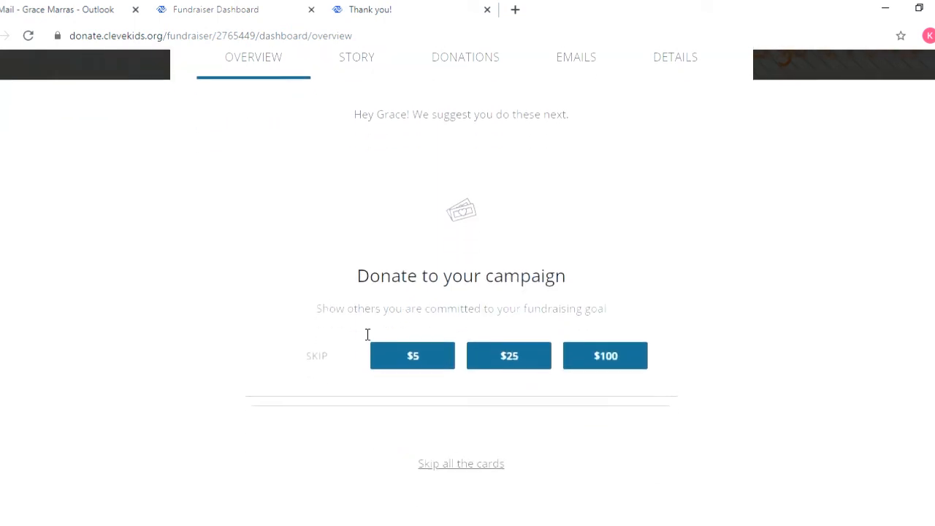
{"action": "scroll", "scroll_direction": "up", "scroll_amount": 3}
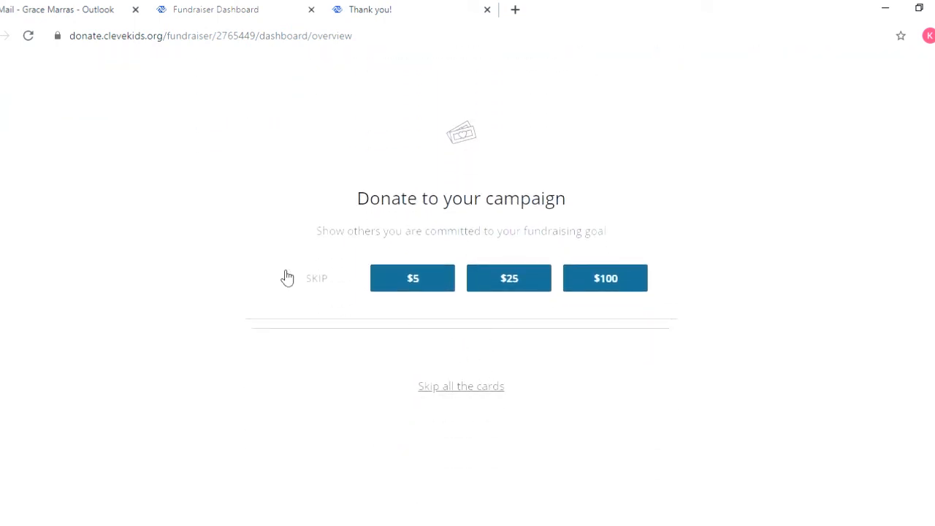
{"action": "left_click", "coordinate": [316, 278]}
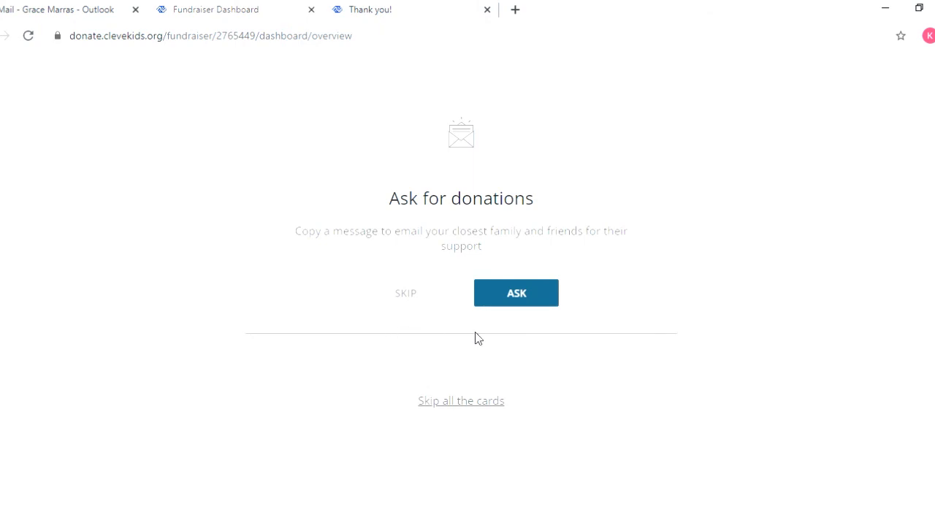
{"action": "left_click", "coordinate": [405, 293]}
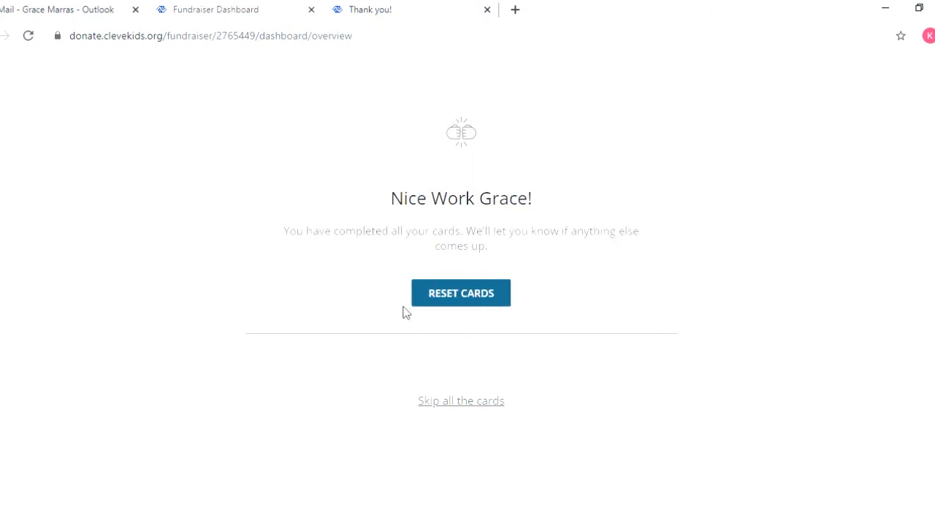
{"action": "scroll", "scroll_direction": "up", "scroll_amount": 3}
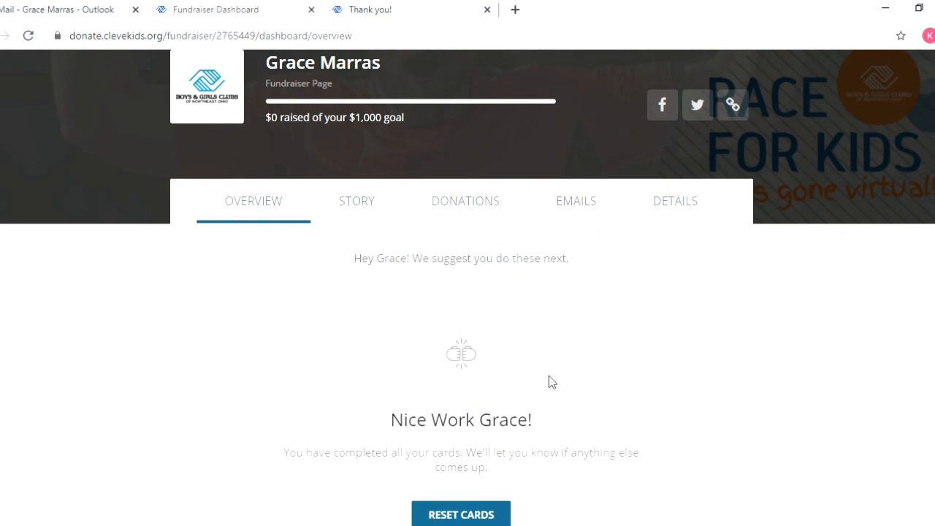
{"action": "mouse_move", "coordinate": [577, 397]}
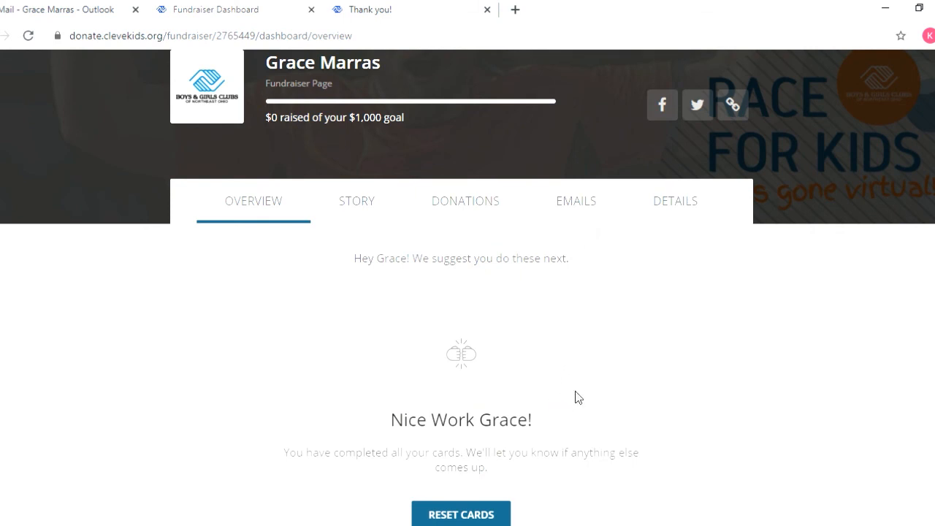
{"action": "mouse_move", "coordinate": [574, 378]}
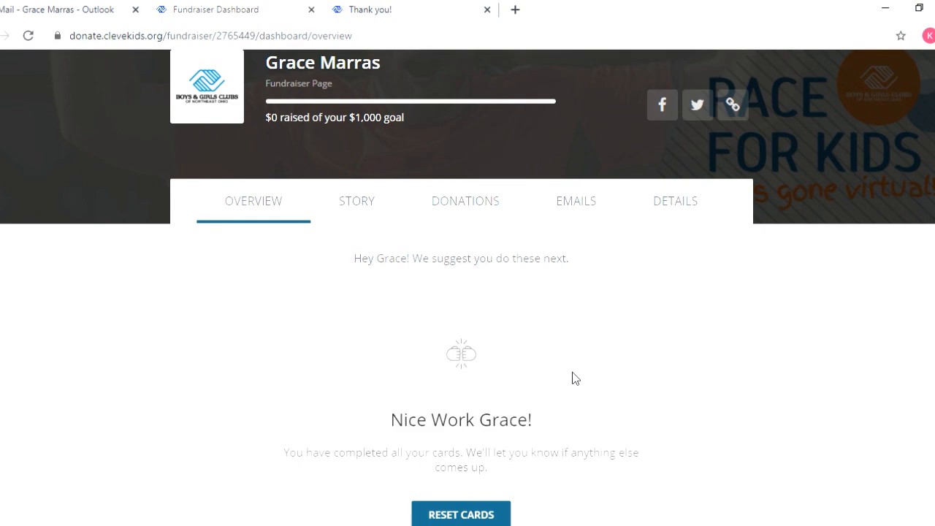
Step: Reopen the Details form and select the example vanity URL text
{"action": "left_click", "coordinate": [675, 201]}
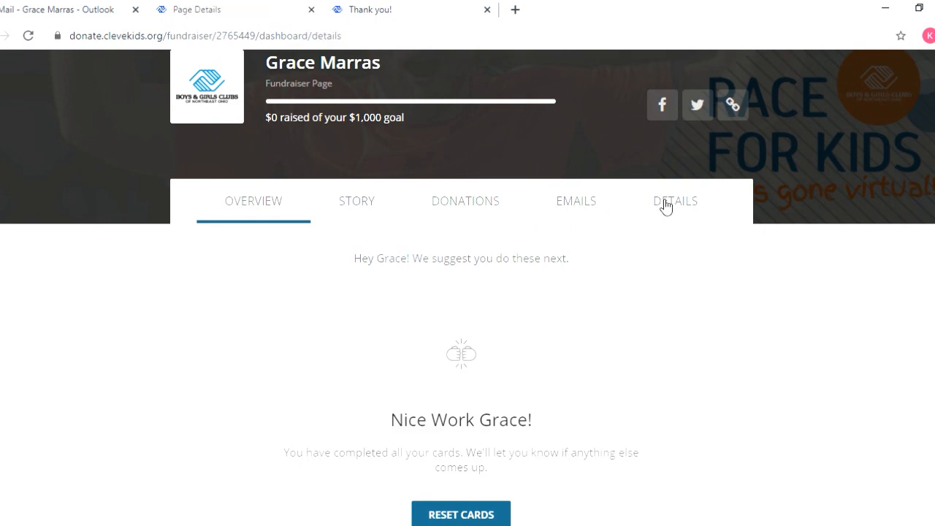
{"action": "left_click", "coordinate": [674, 201]}
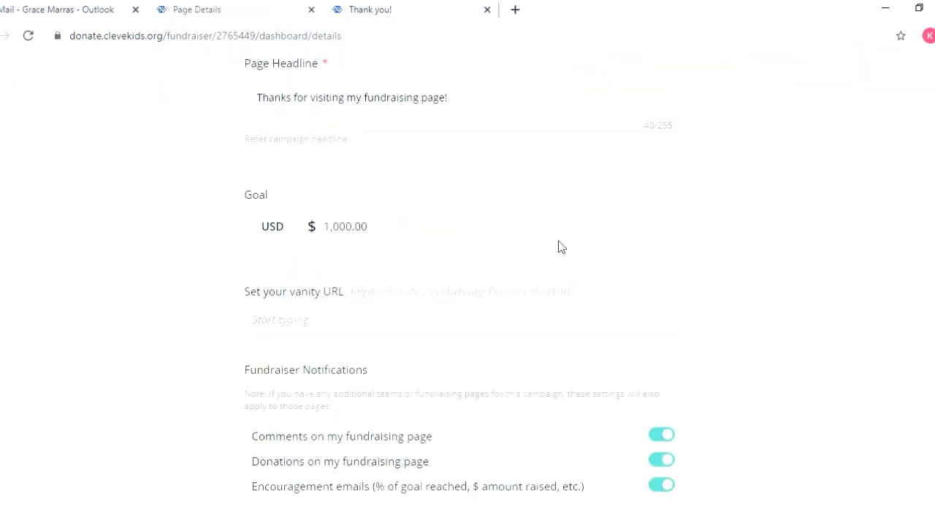
{"action": "scroll", "scroll_direction": "down", "scroll_amount": 3}
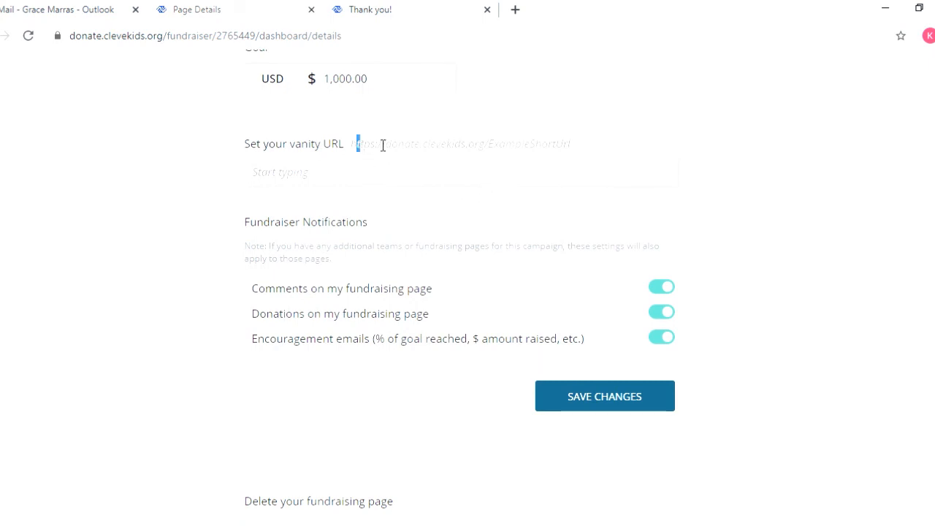
{"action": "triple_click", "coordinate": [463, 143]}
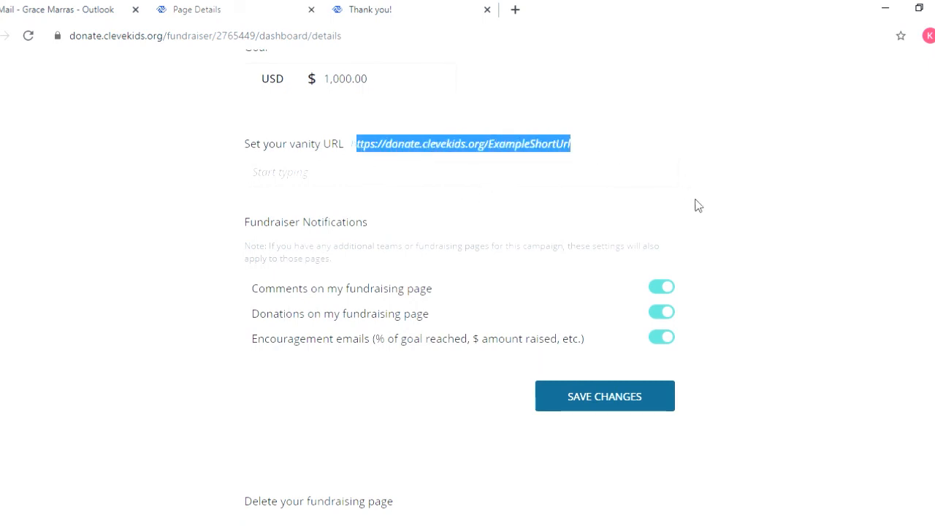
{"action": "mouse_move", "coordinate": [740, 209]}
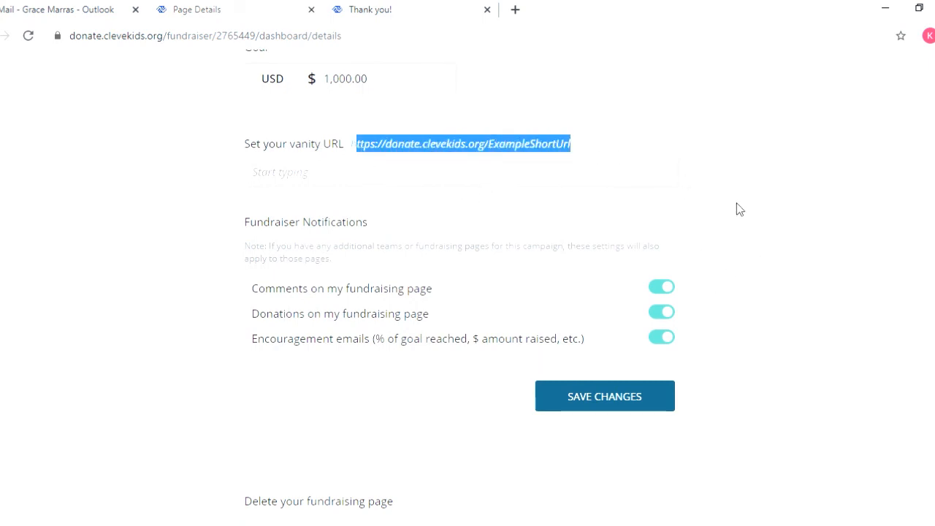
{"action": "scroll", "scroll_direction": "up", "scroll_amount": 3}
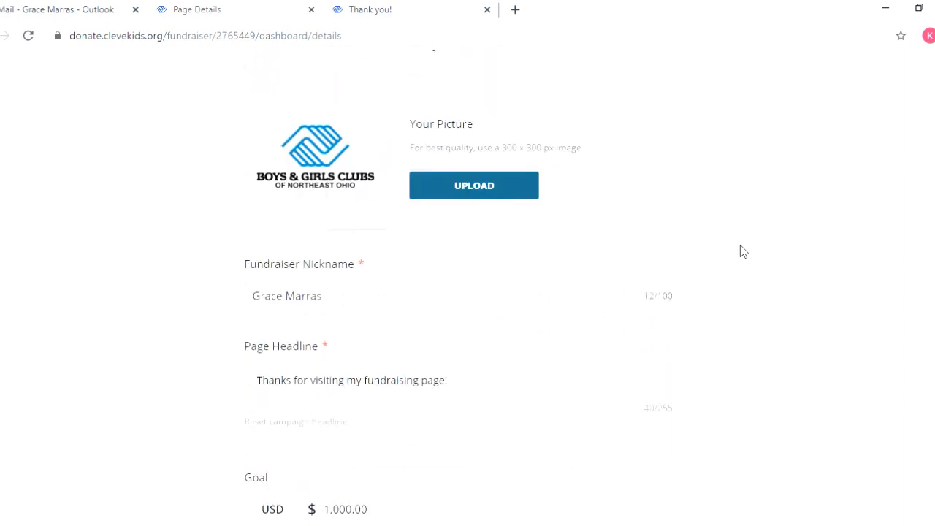
{"action": "scroll", "scroll_direction": "up", "scroll_amount": 3}
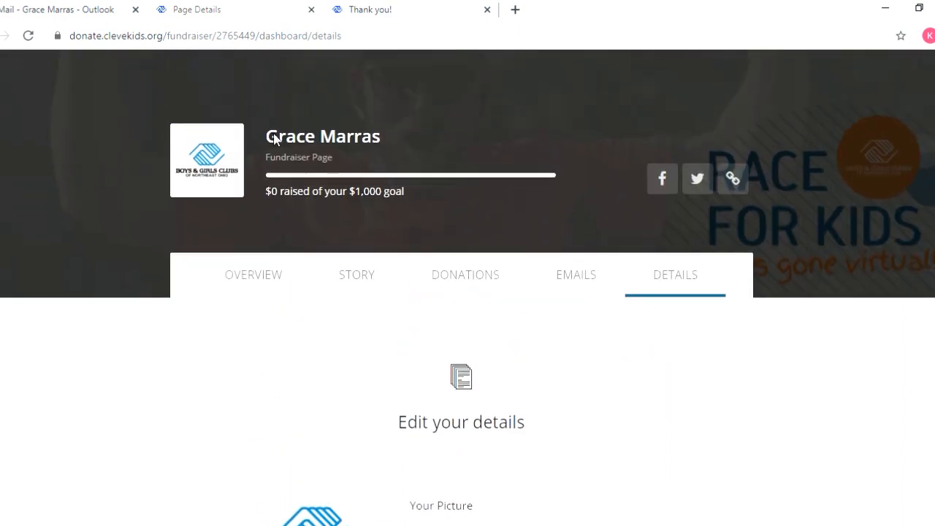
{"action": "mouse_move", "coordinate": [420, 204]}
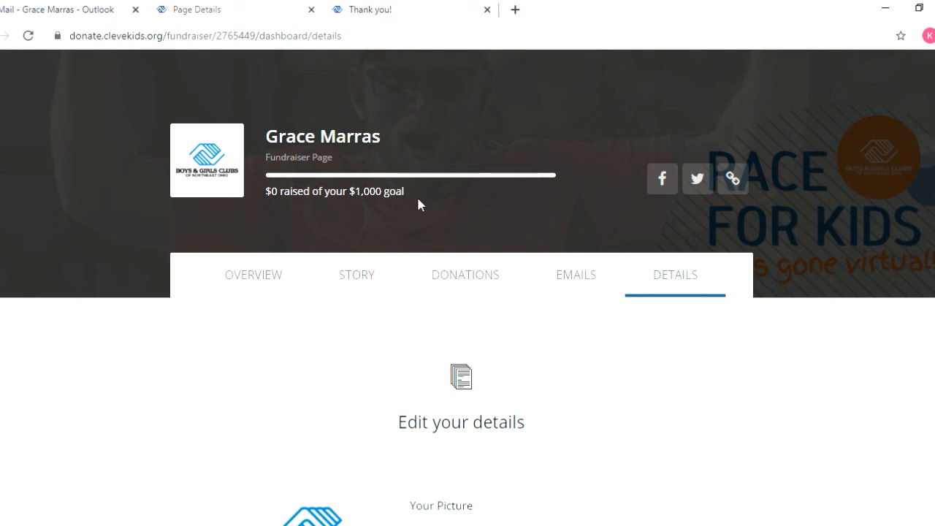
{"action": "mouse_move", "coordinate": [662, 179]}
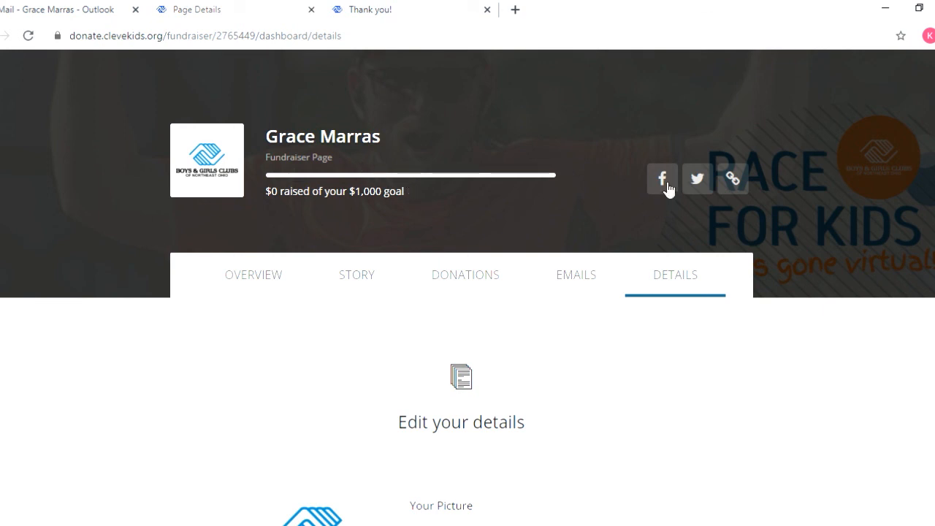
{"action": "mouse_move", "coordinate": [889, 138]}
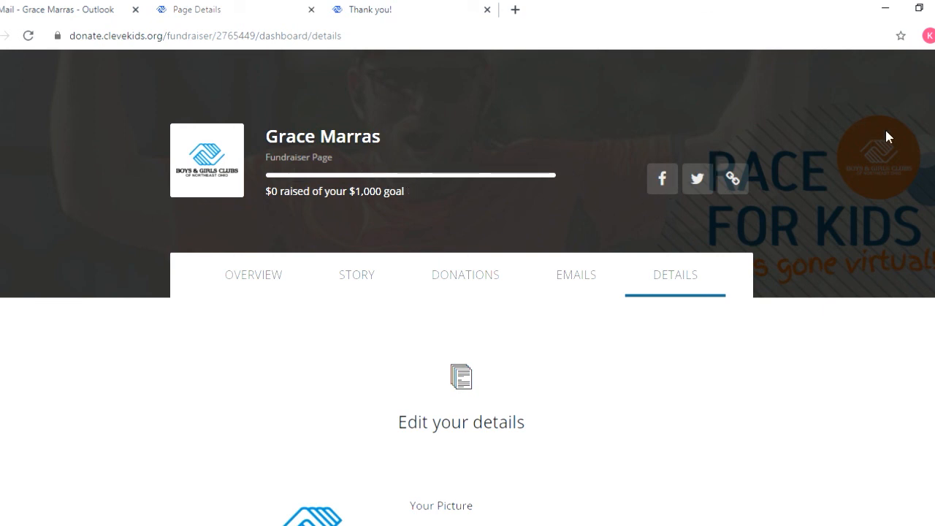
{"action": "mouse_move", "coordinate": [893, 106]}
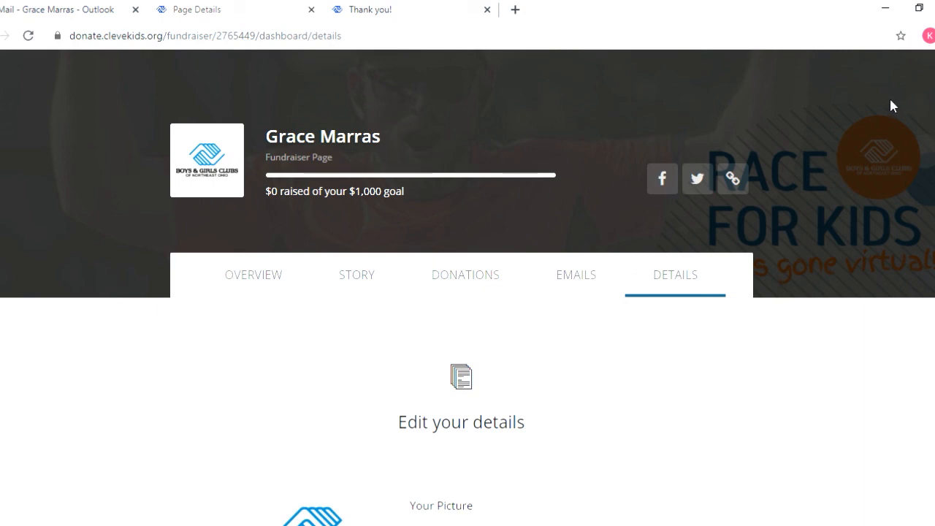